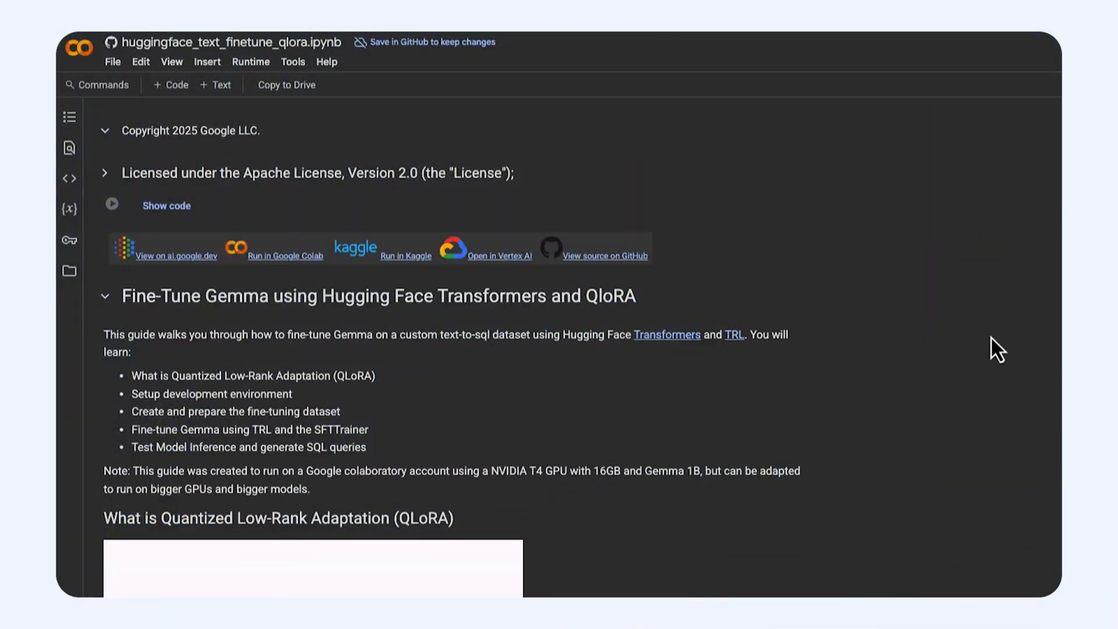
Run the '# Install Pytorch & other libraries' cell and let pip install torch, transformers, TRL and PEFT
scroll(down, 3)
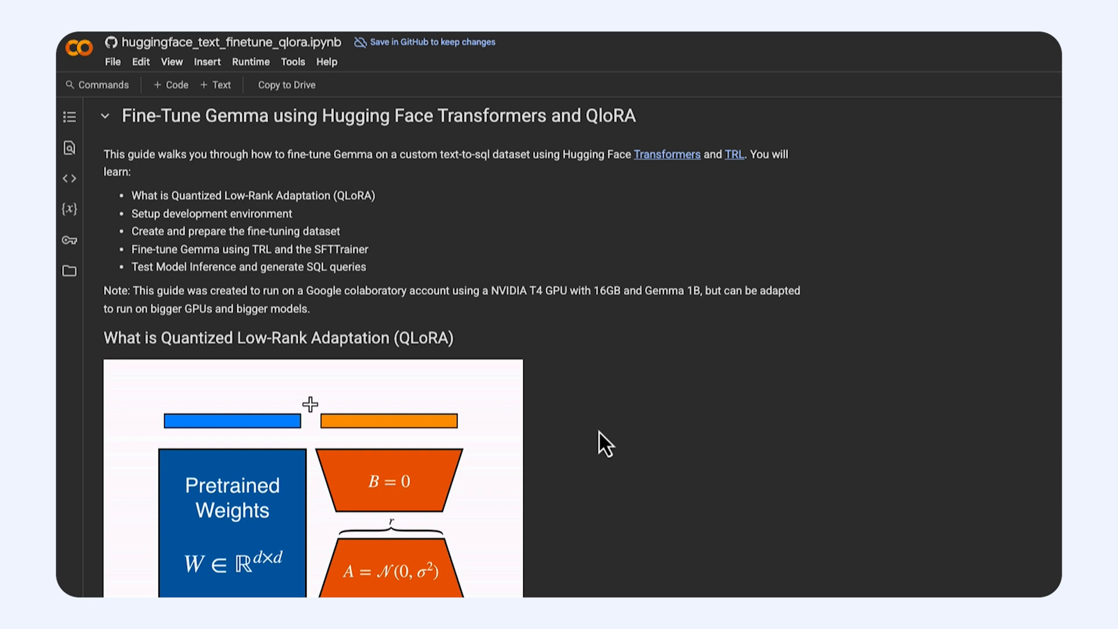
scroll(down, 3)
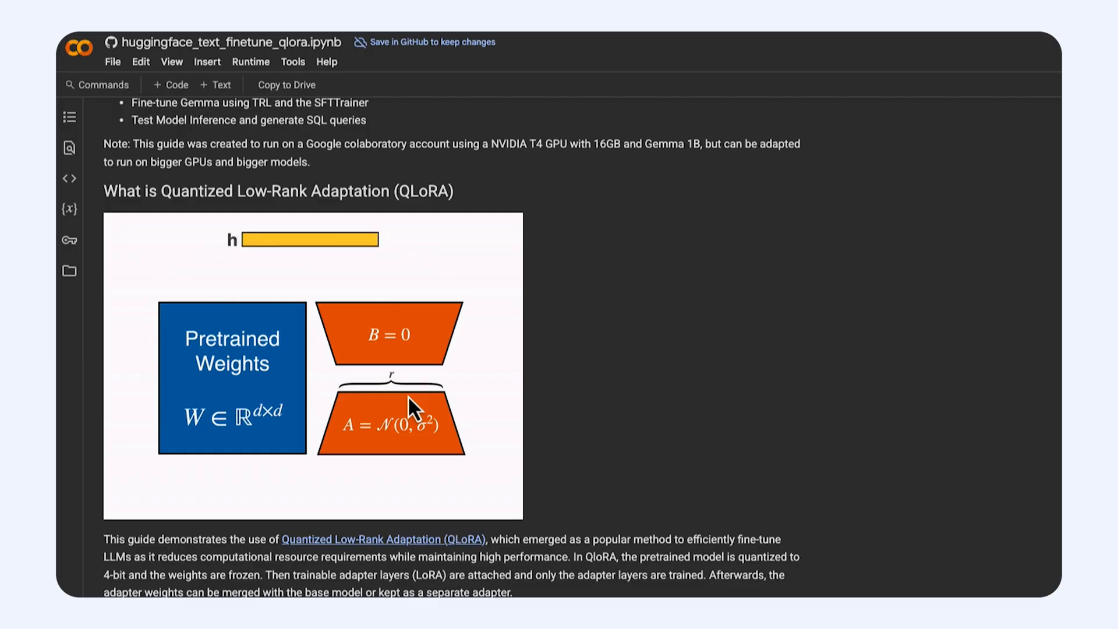
scroll(down, 3)
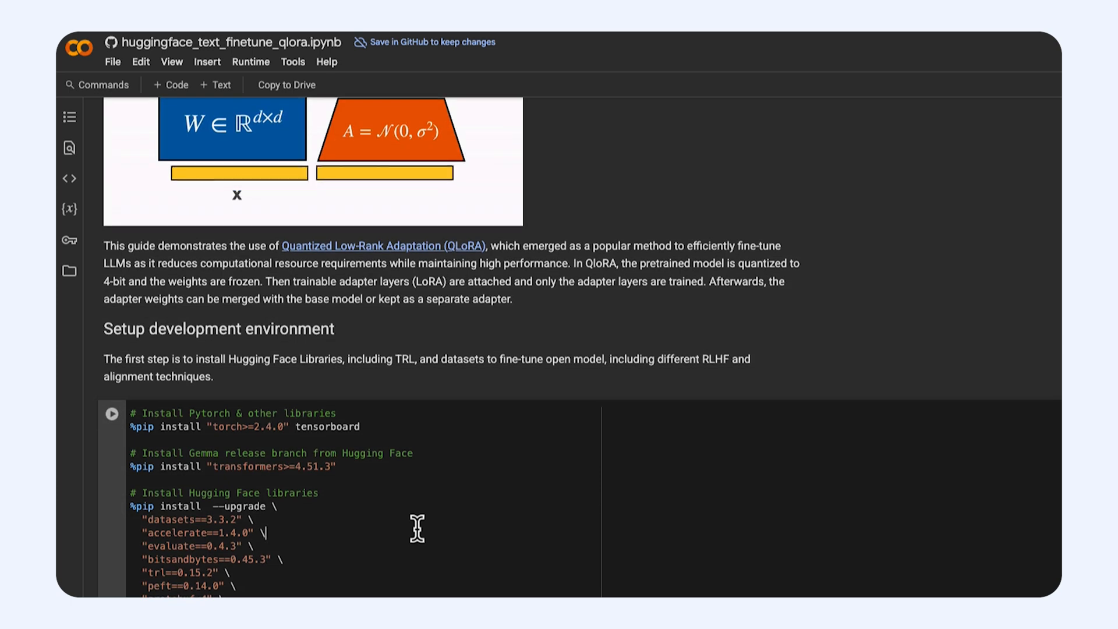
scroll(down, 3)
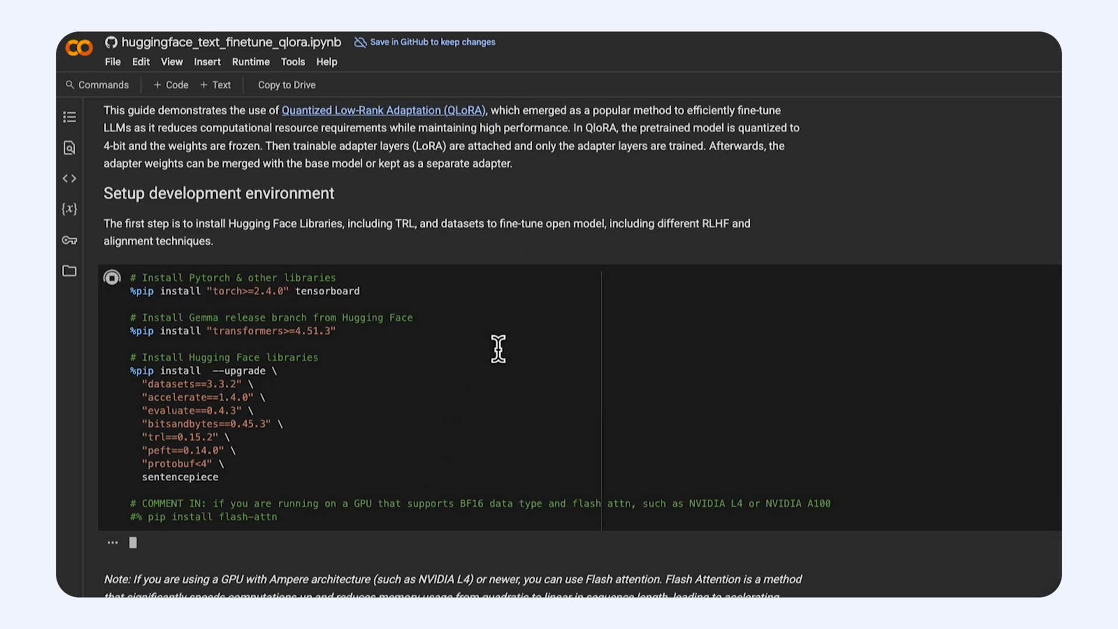
click(111, 277)
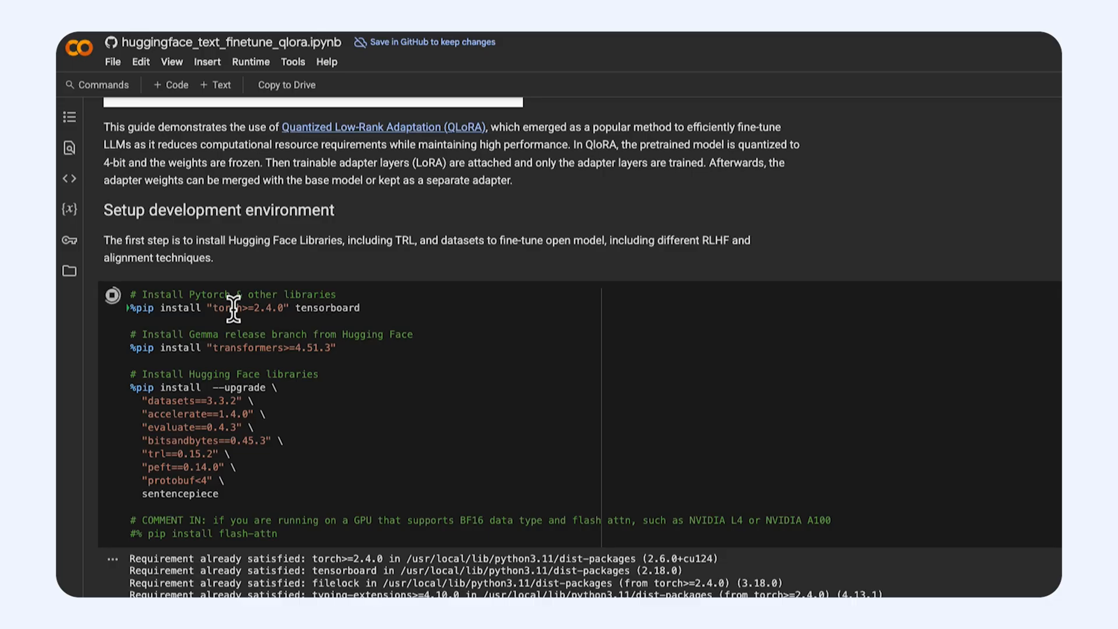
mouse_move(326, 307)
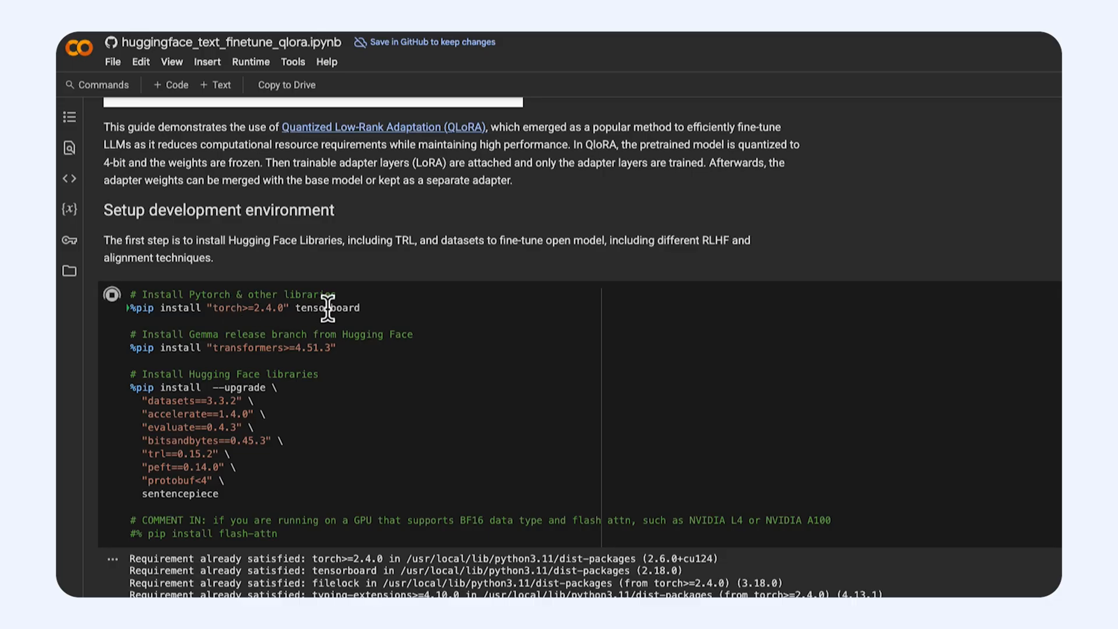
mouse_move(345, 353)
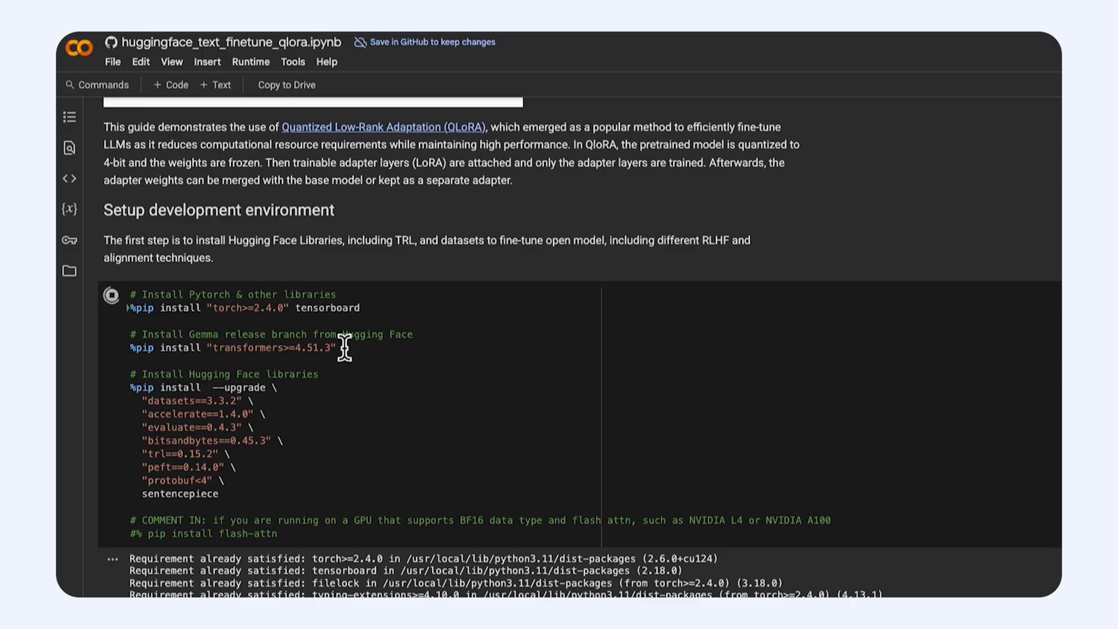
mouse_move(225, 494)
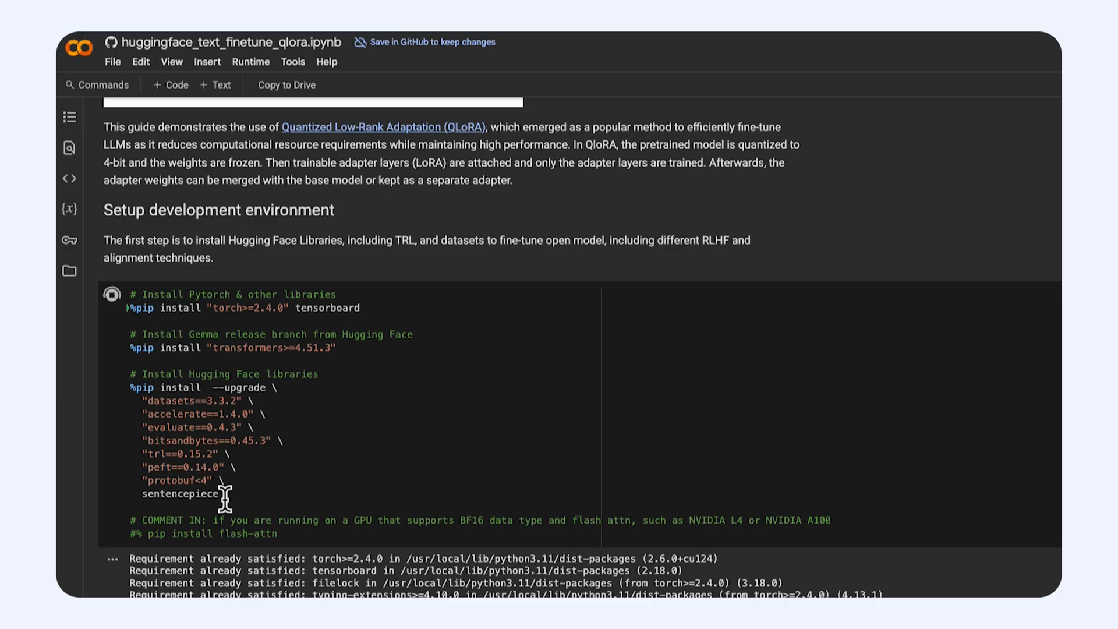
mouse_move(225, 478)
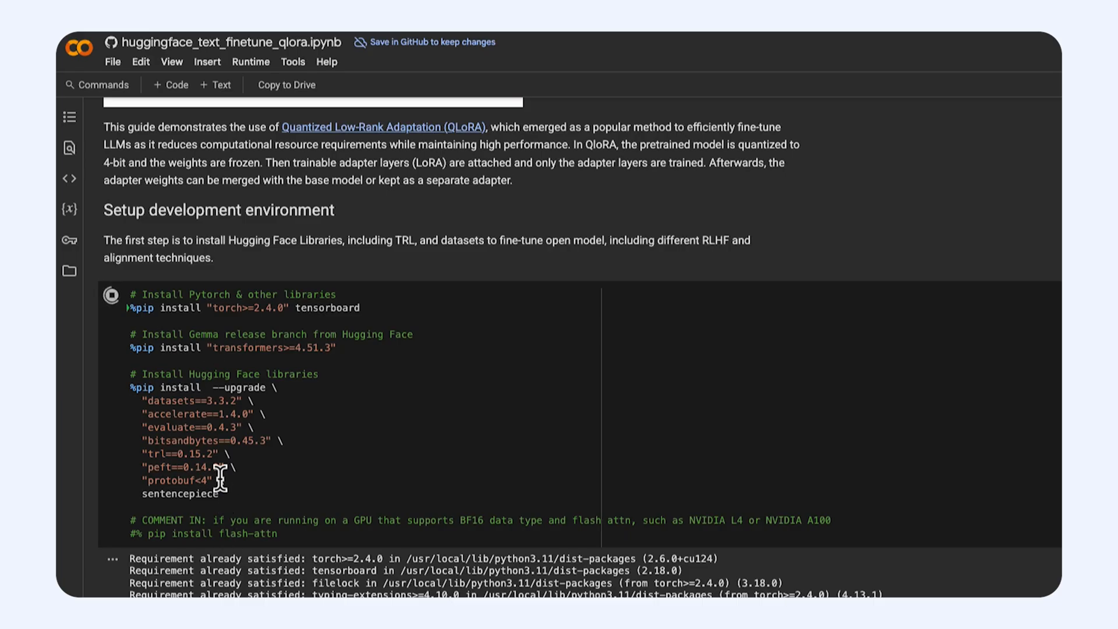
mouse_move(199, 439)
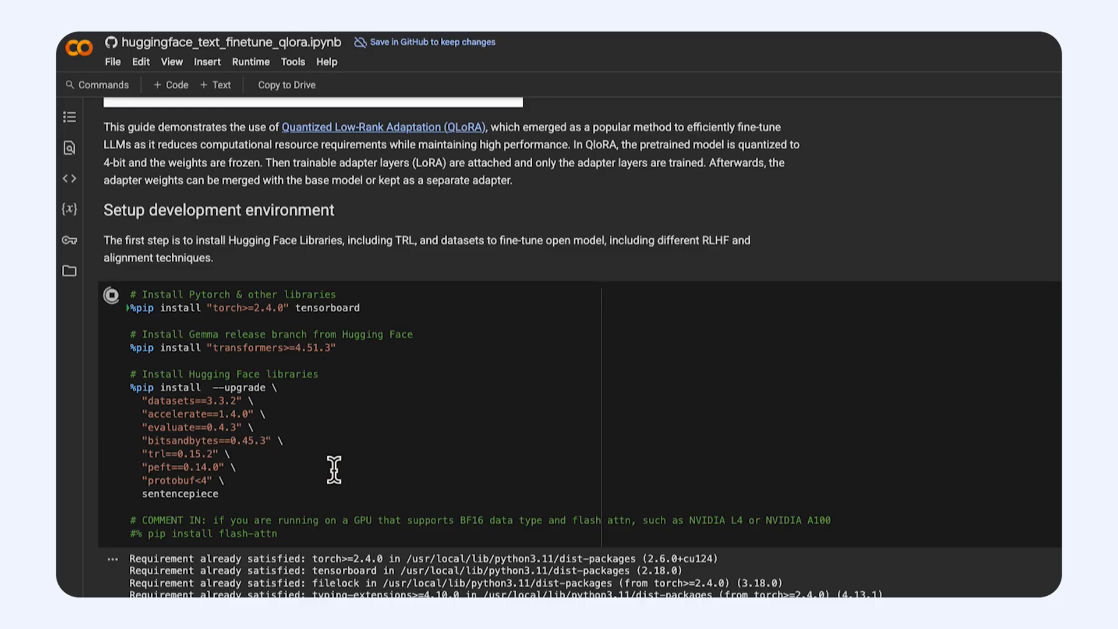
scroll(down, 3)
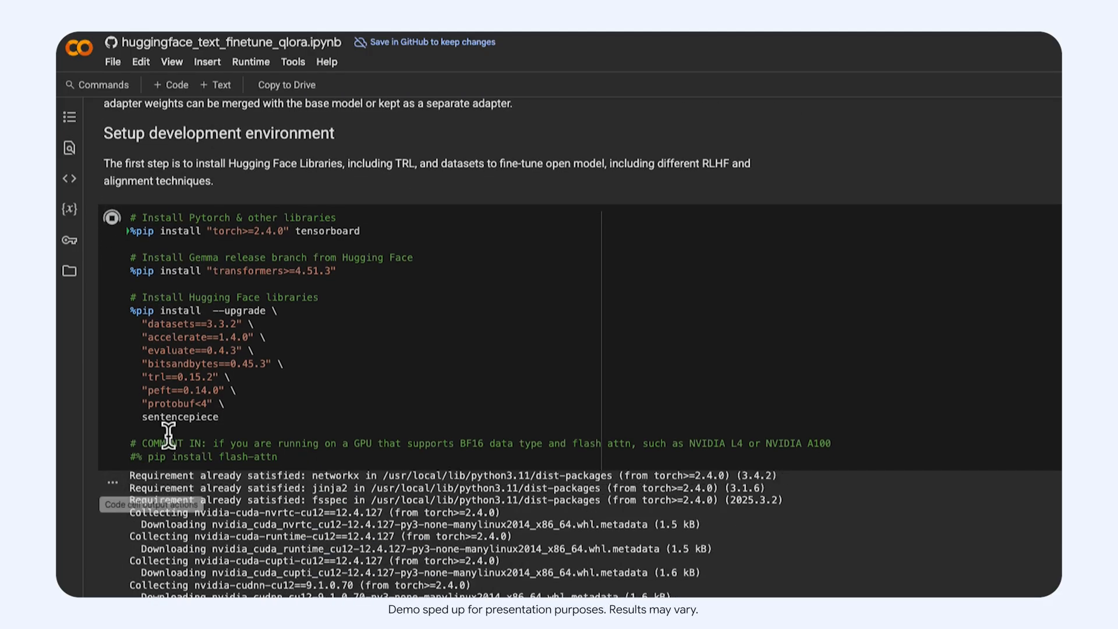
scroll(up, 3)
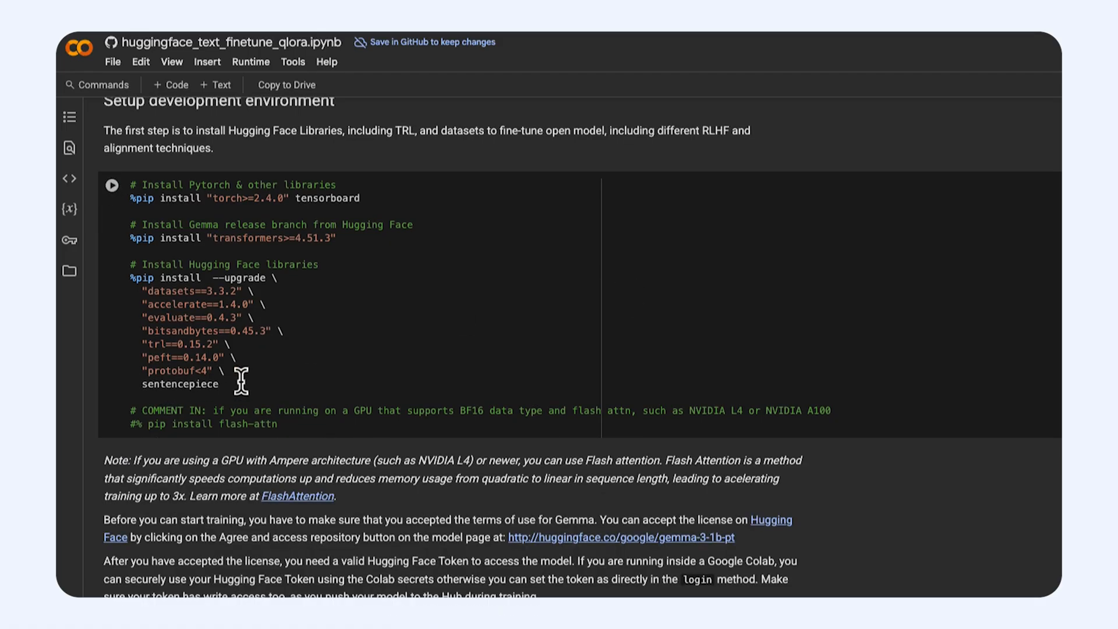
Scroll through the Hugging Face Hub login cell and the license notes around it
scroll(down, 3)
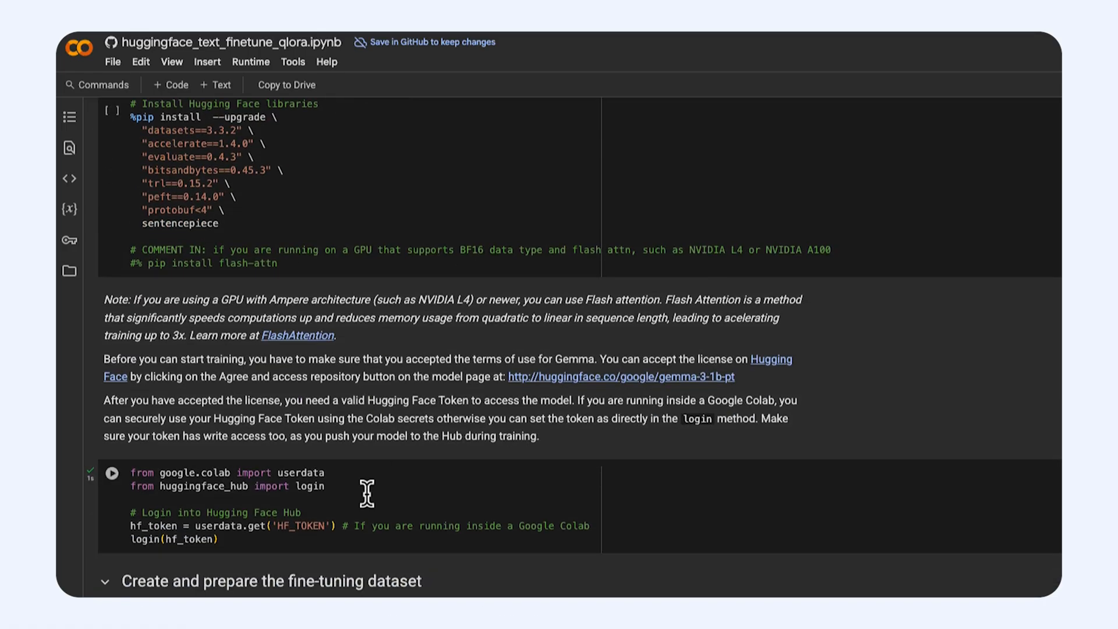
scroll(down, 3)
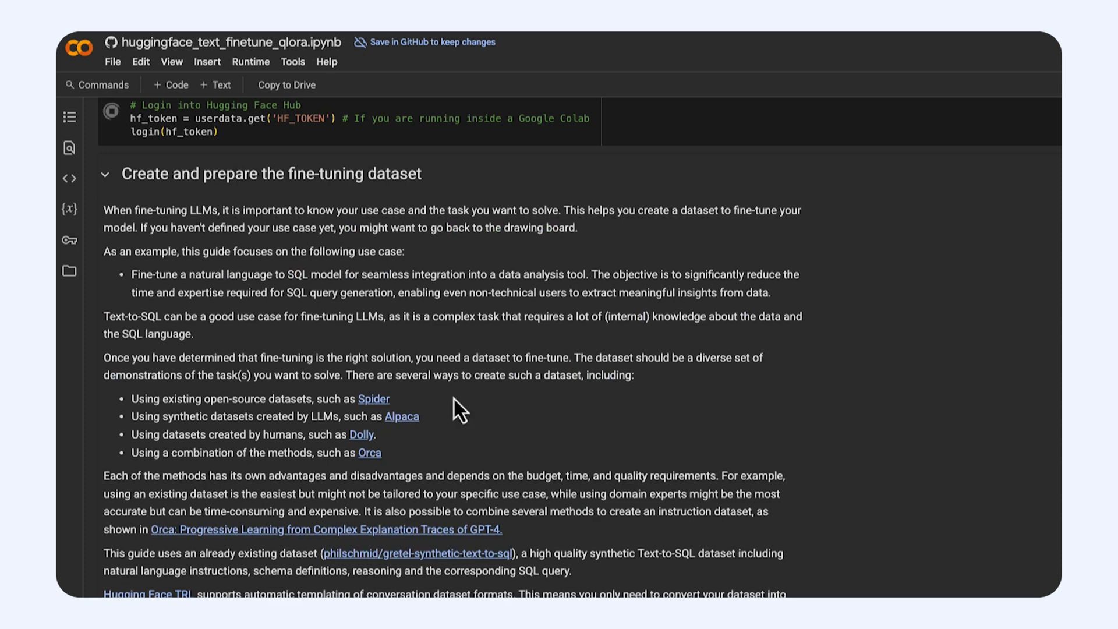
scroll(up, 3)
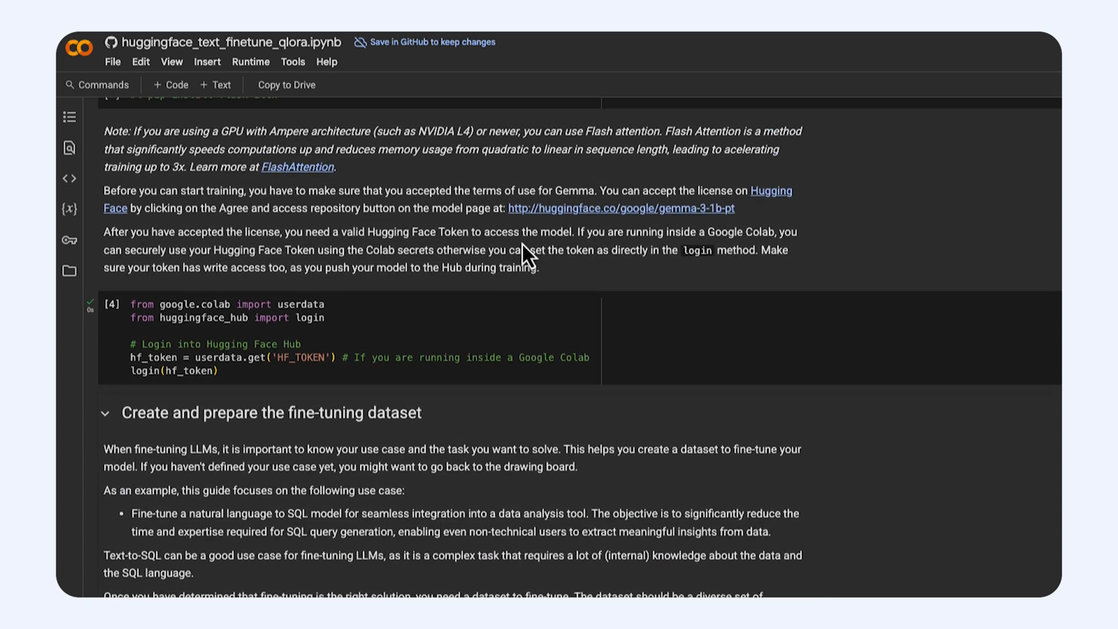
scroll(up, 3)
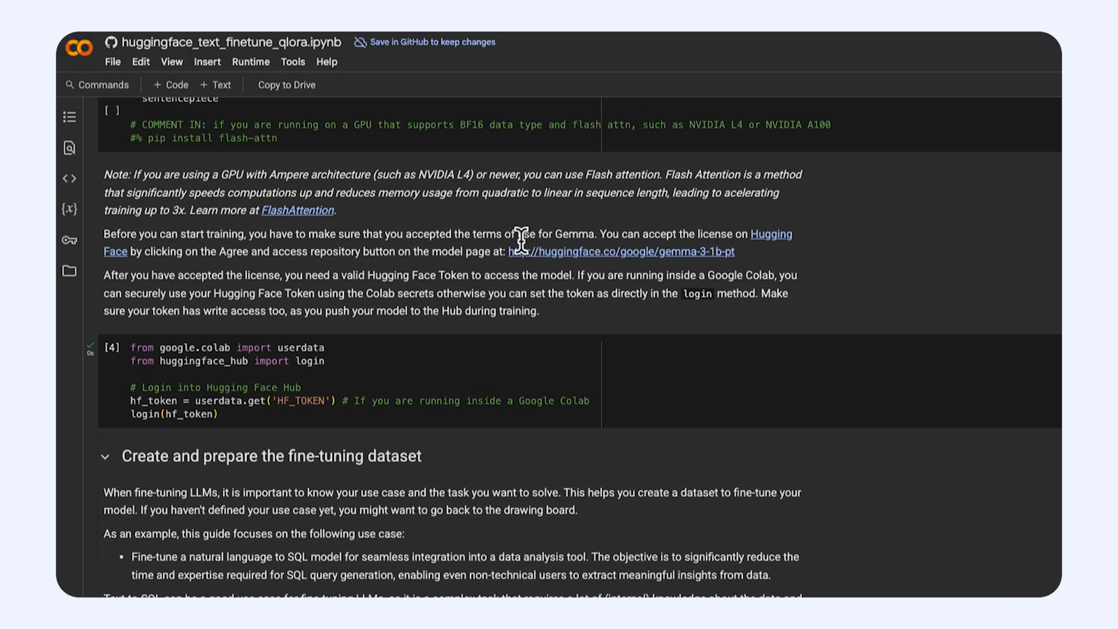
mouse_move(790, 247)
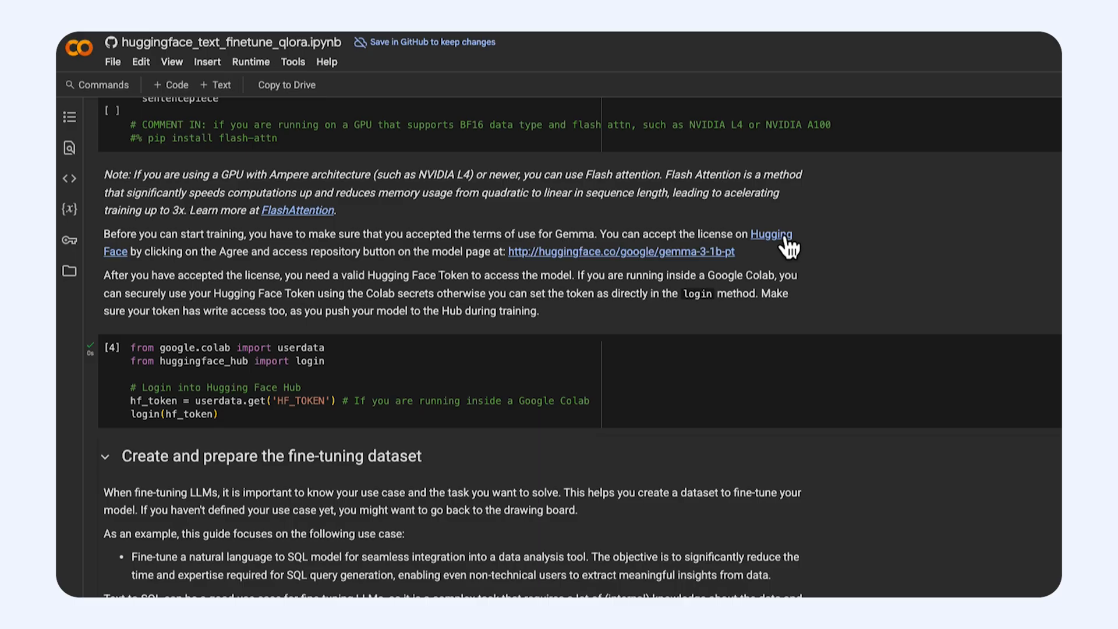
mouse_move(698, 278)
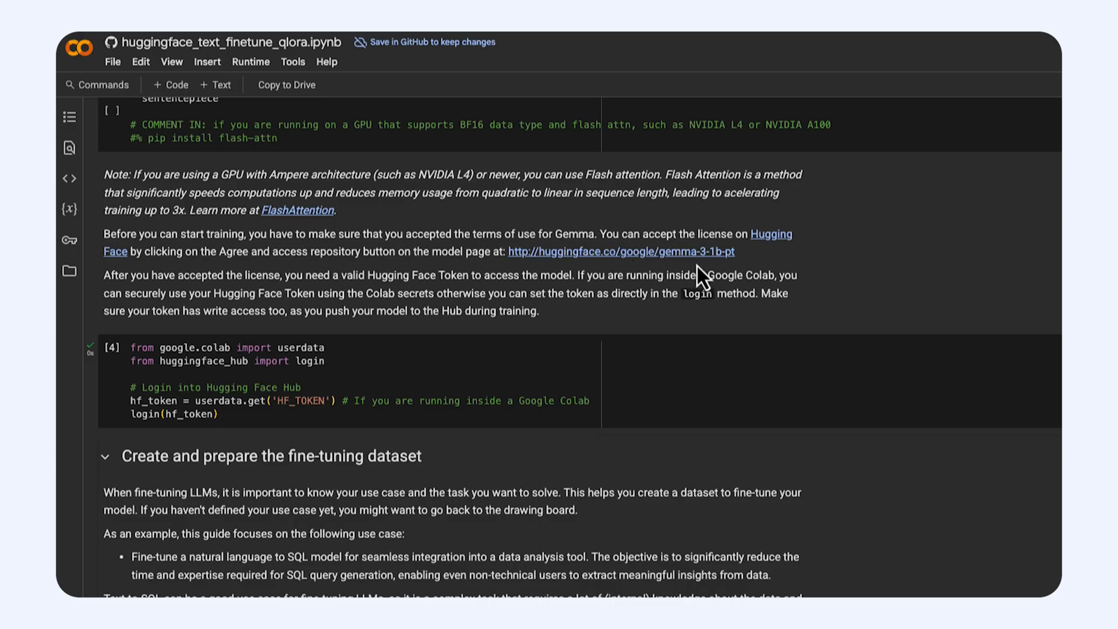
mouse_move(702, 264)
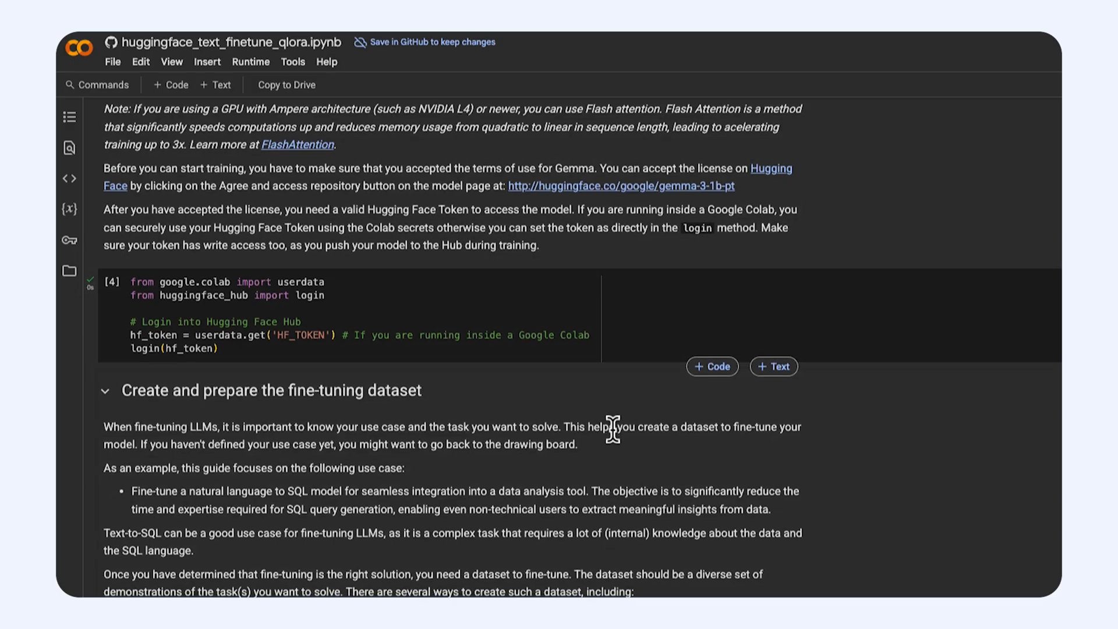
scroll(down, 3)
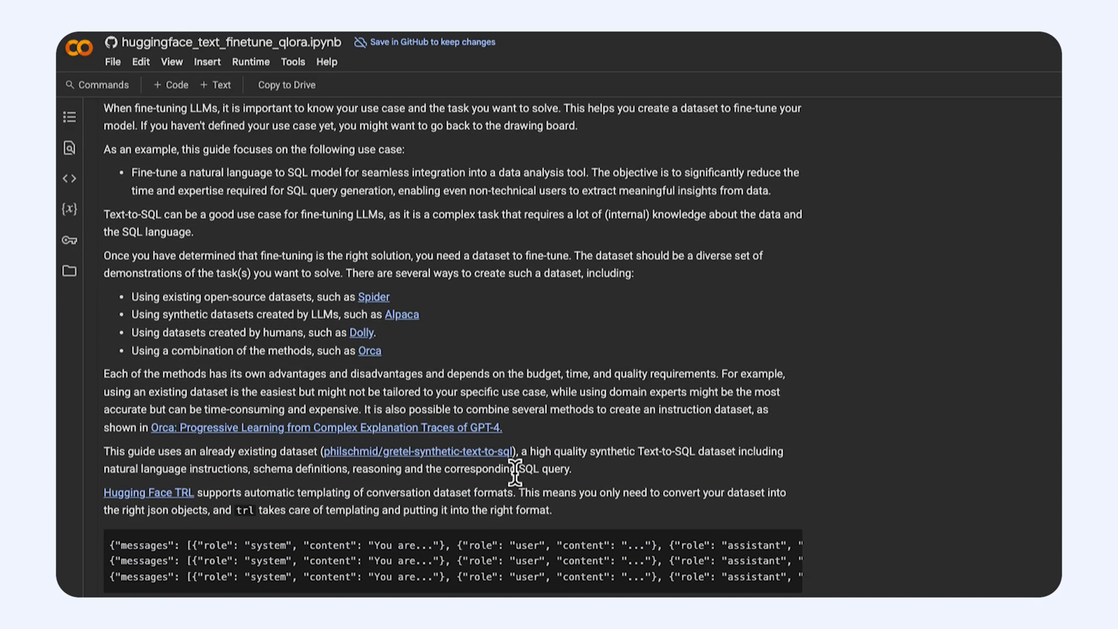
scroll(down, 3)
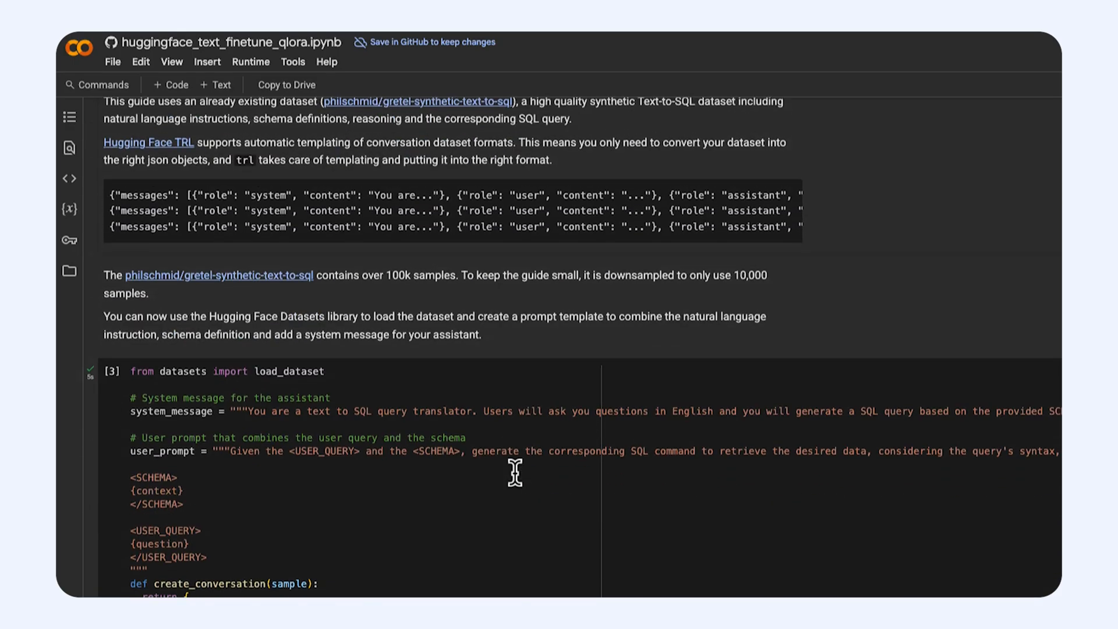
scroll(down, 3)
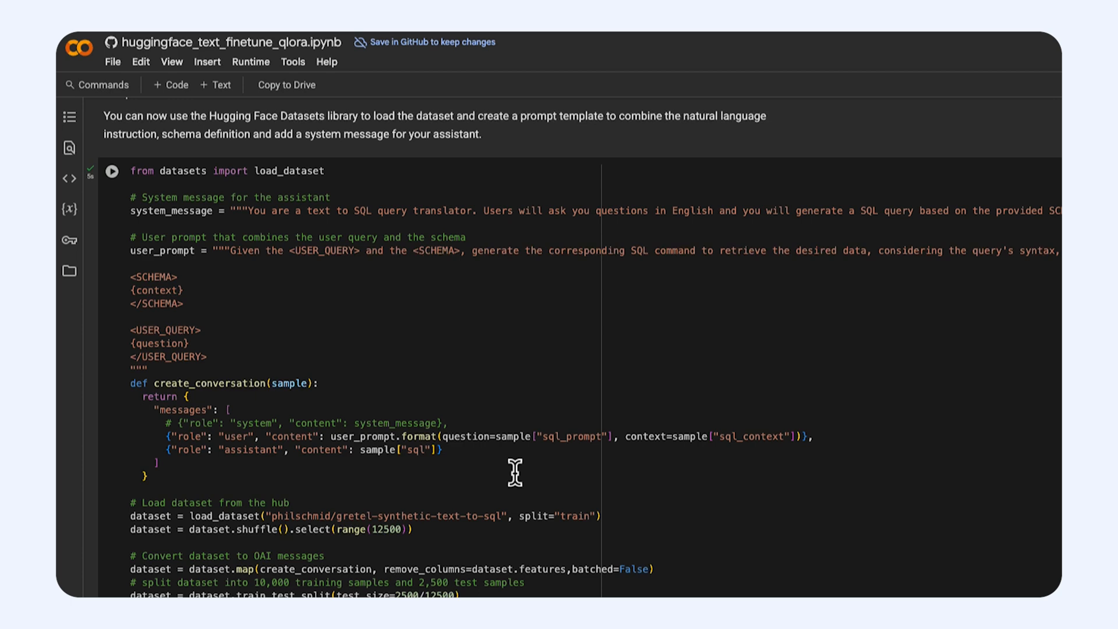
mouse_move(178, 359)
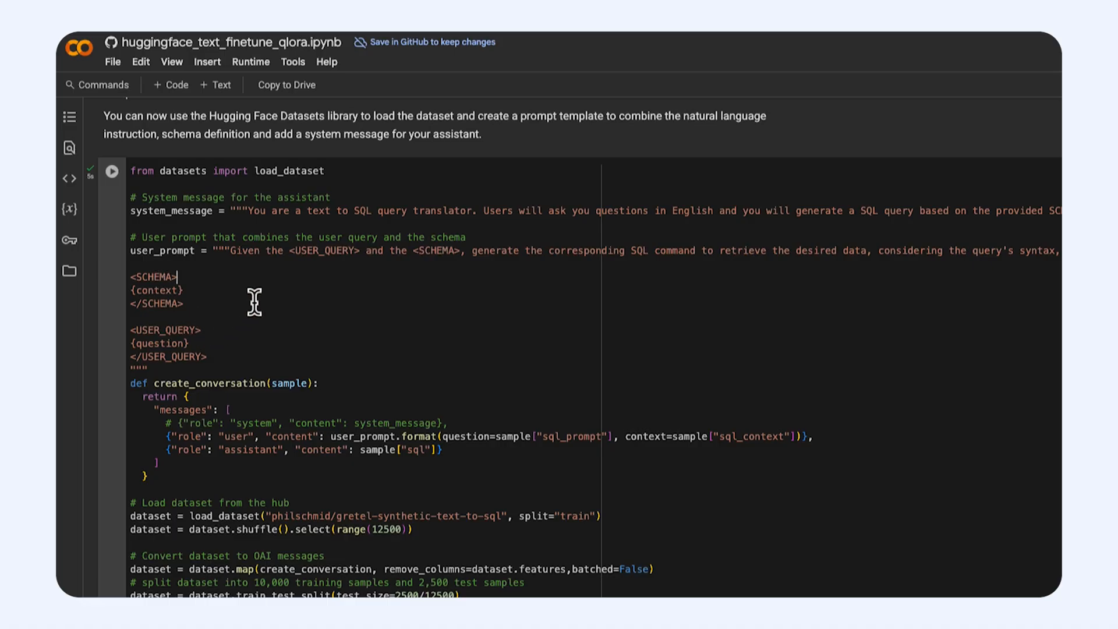
mouse_move(285, 359)
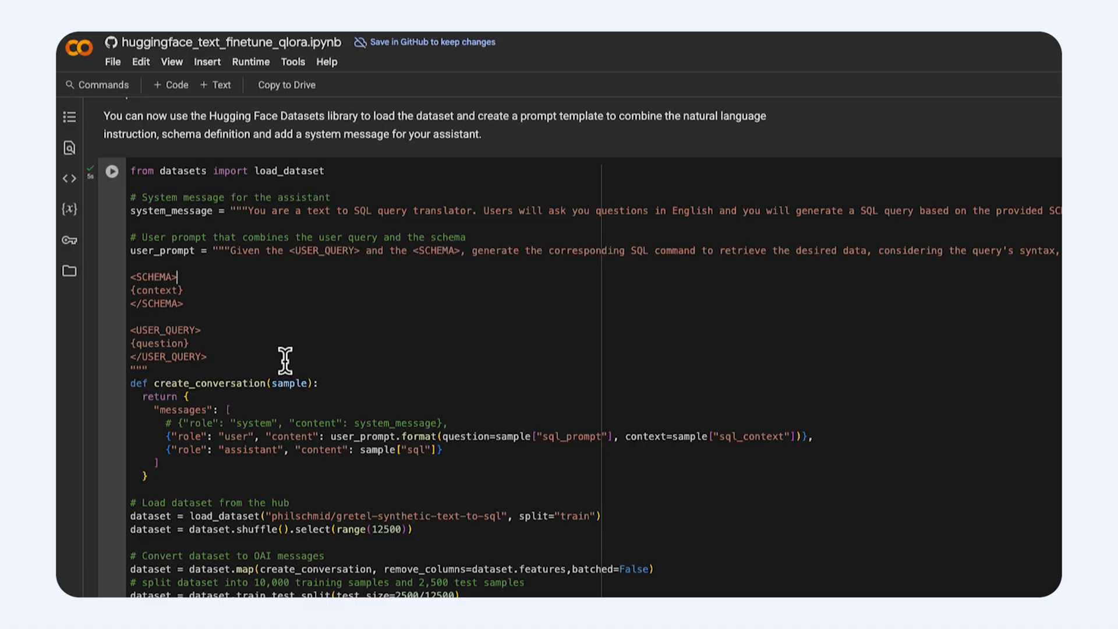
mouse_move(391, 406)
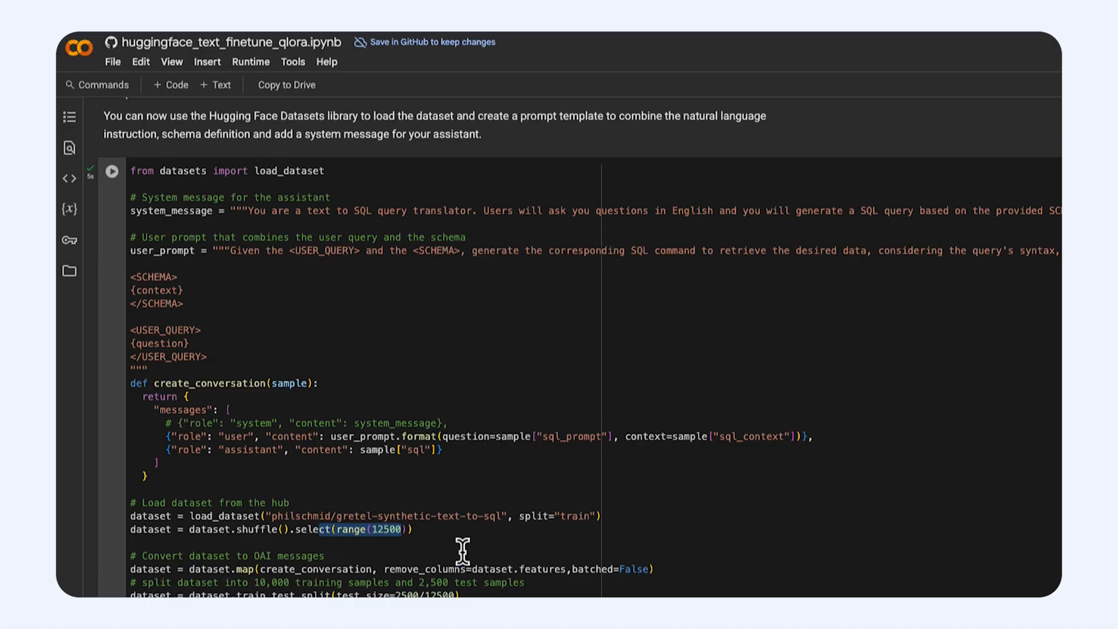
Review the dataset outputs showing sample 355's SQL answer and formatted prompt, continuing to the fine-tune section
scroll(down, 3)
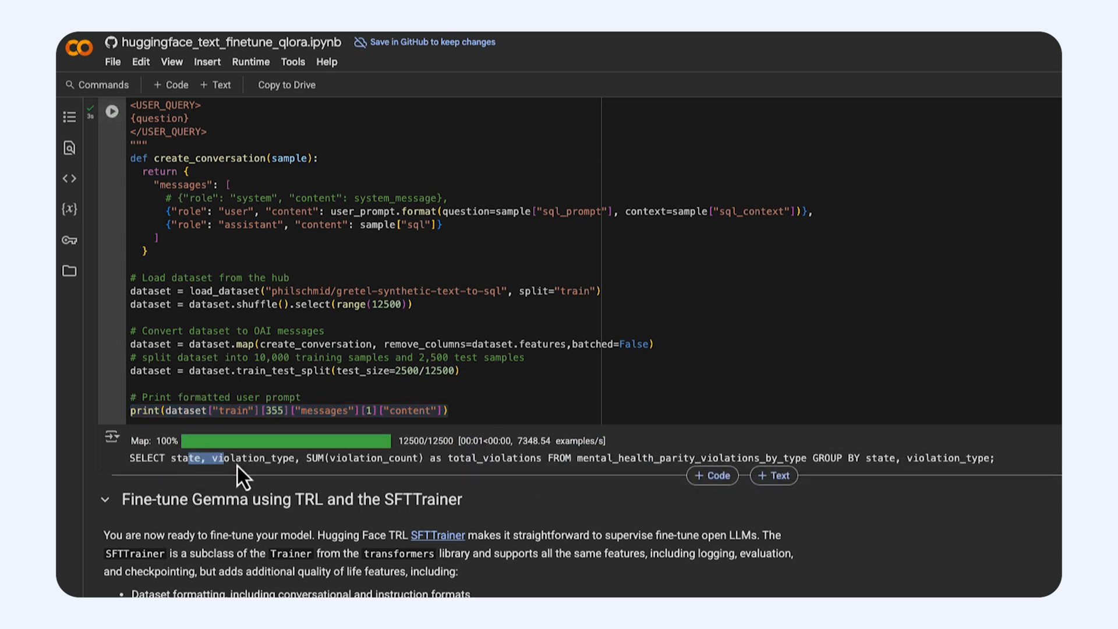
mouse_move(583, 517)
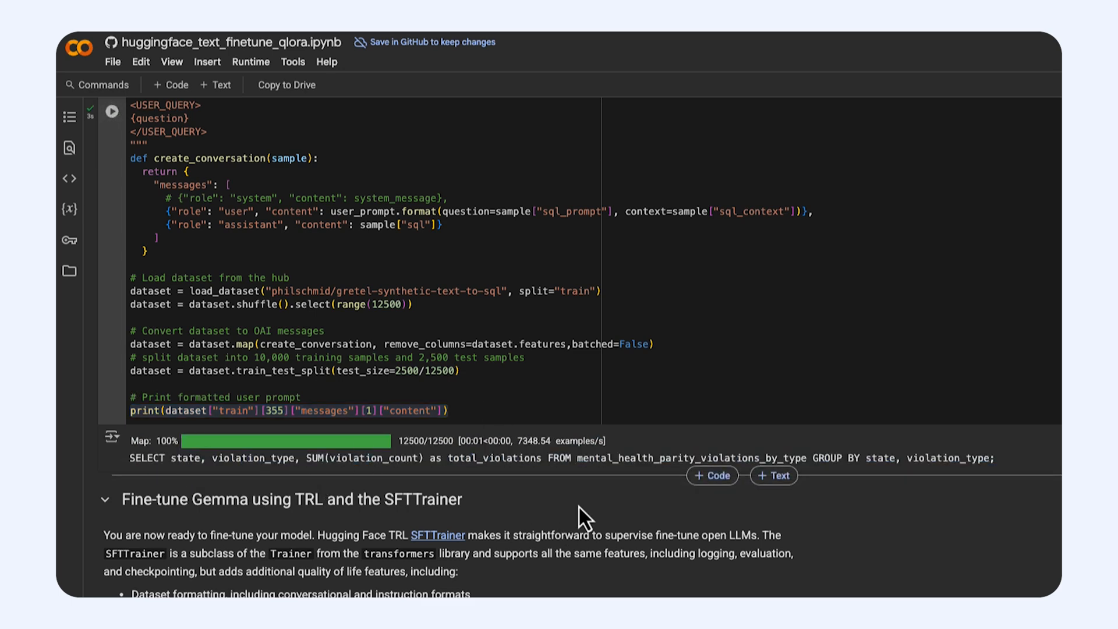
click(710, 475)
text(print(dataset["train"][355]["messages"][0]["content"]))
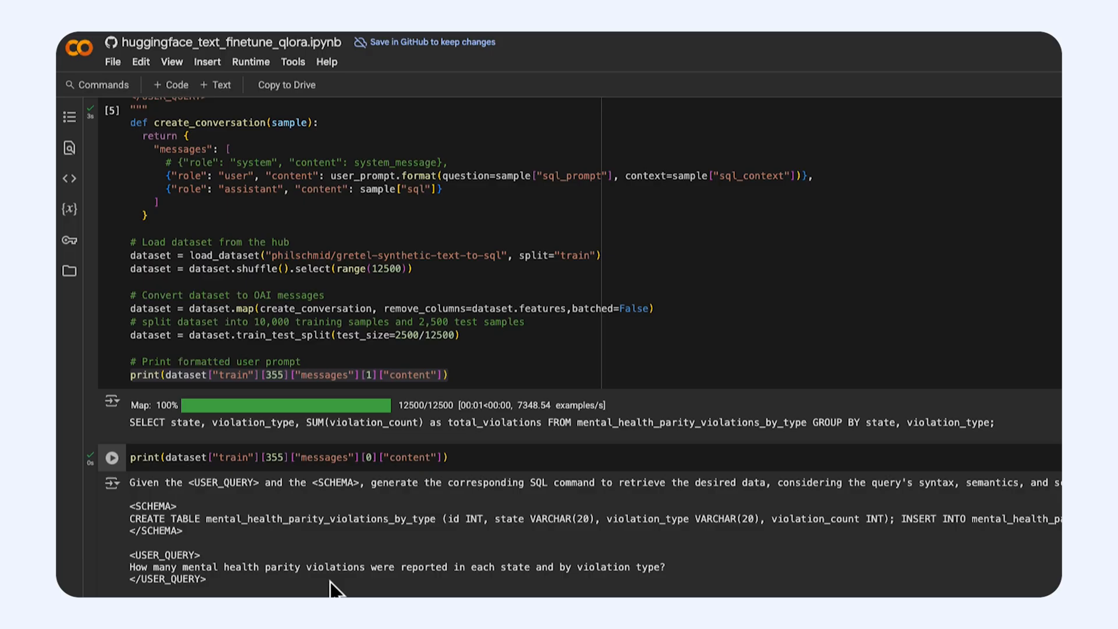
mouse_move(369, 568)
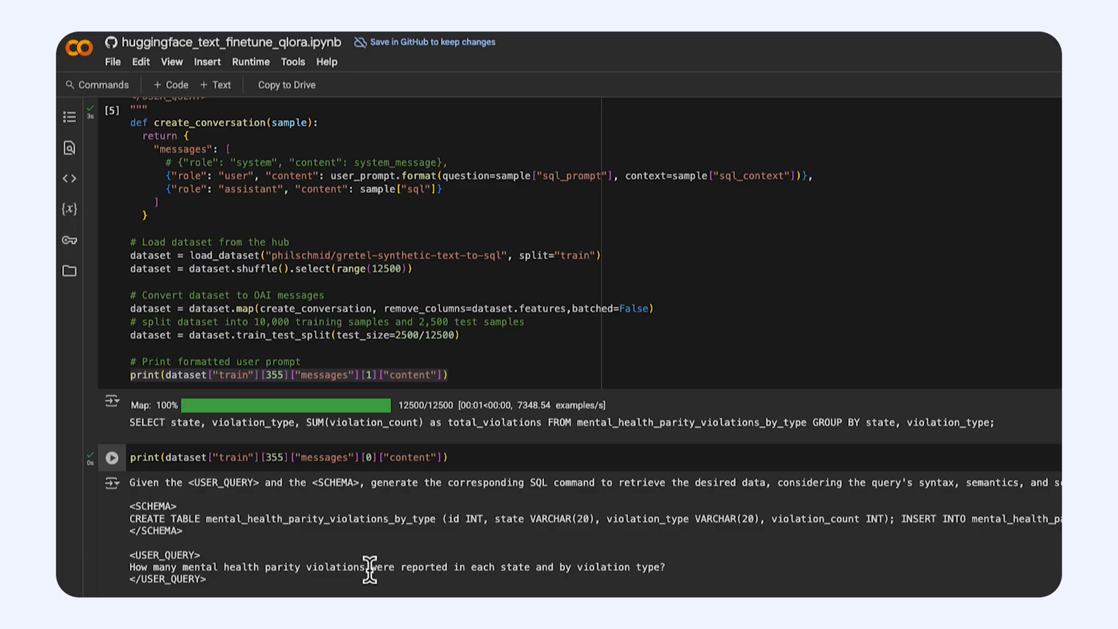
mouse_move(439, 486)
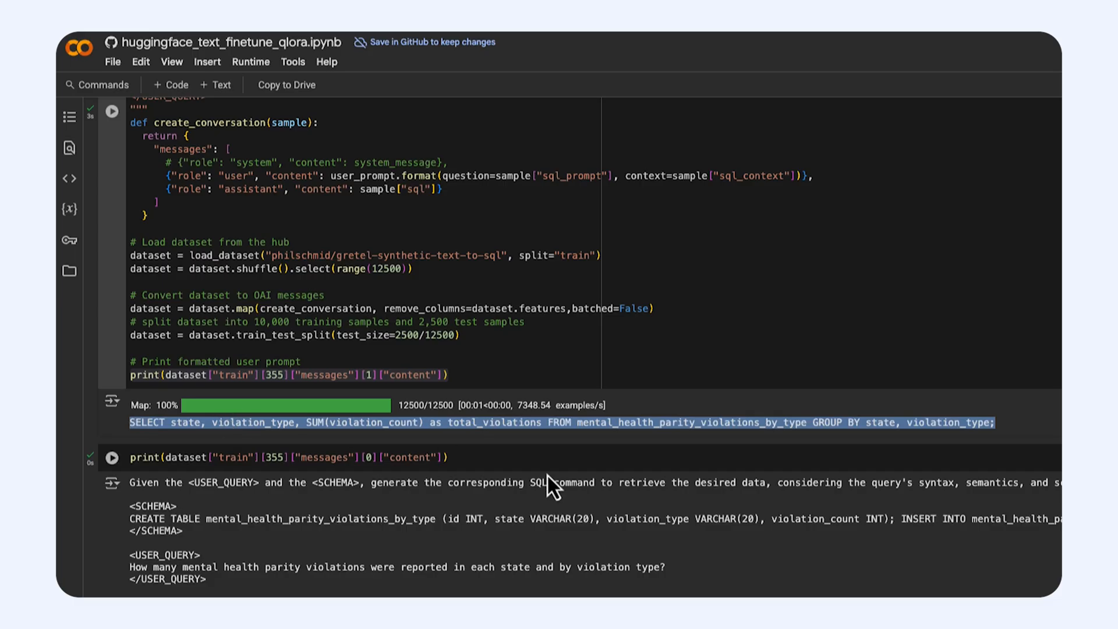
scroll(up, 3)
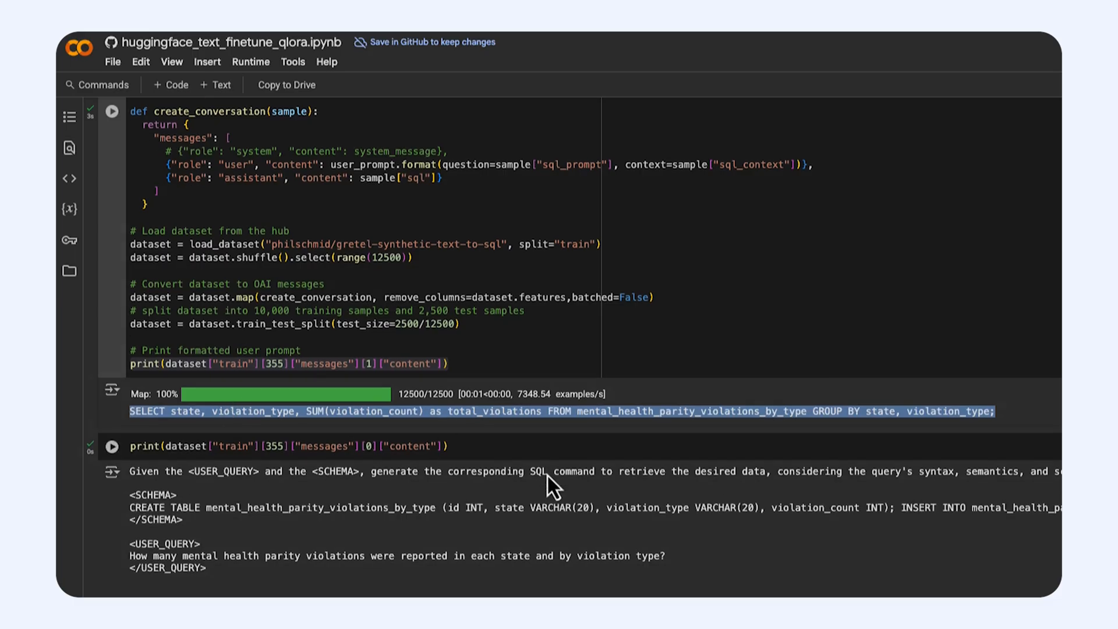
scroll(down, 3)
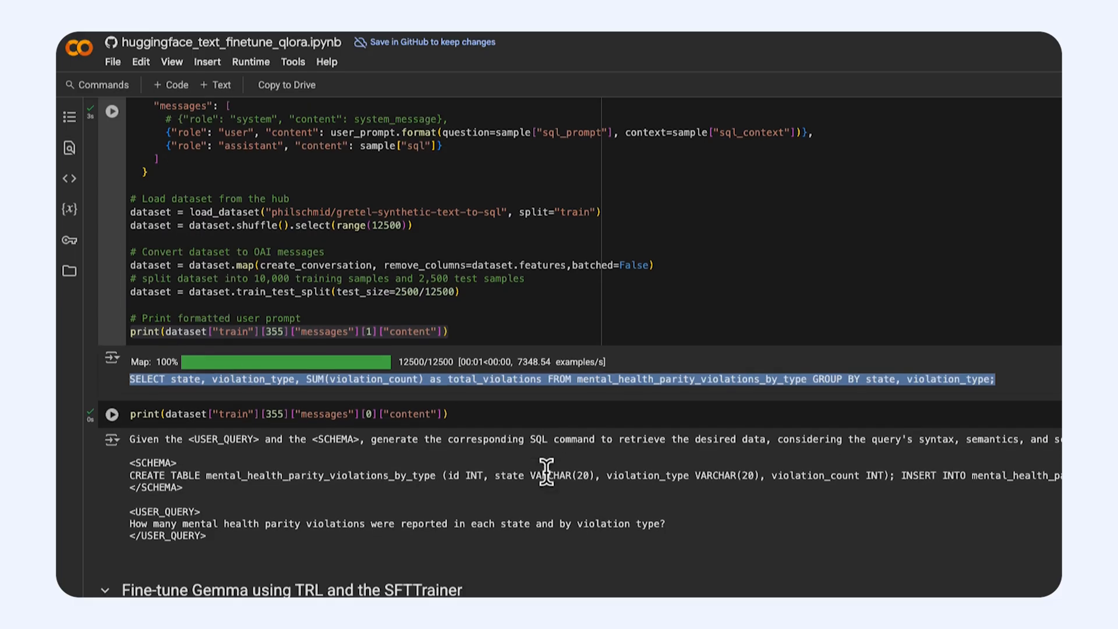
scroll(down, 3)
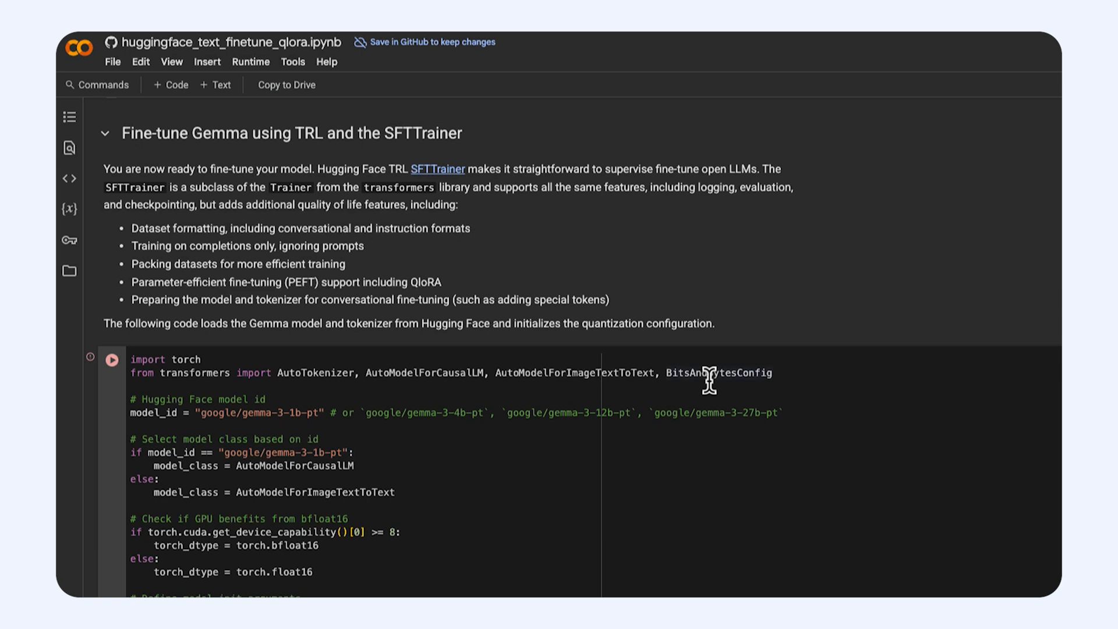
Run the cell loading gemma-3-1b-pt in 4-bit quantization with the gemma-3-1b-it tokenizer
scroll(down, 3)
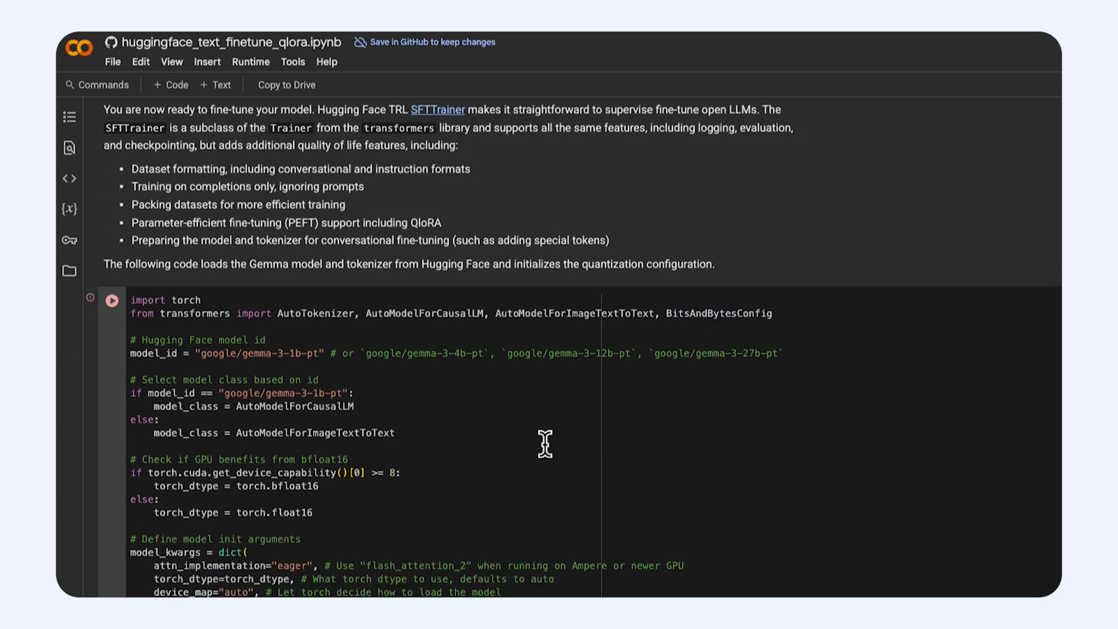
scroll(down, 3)
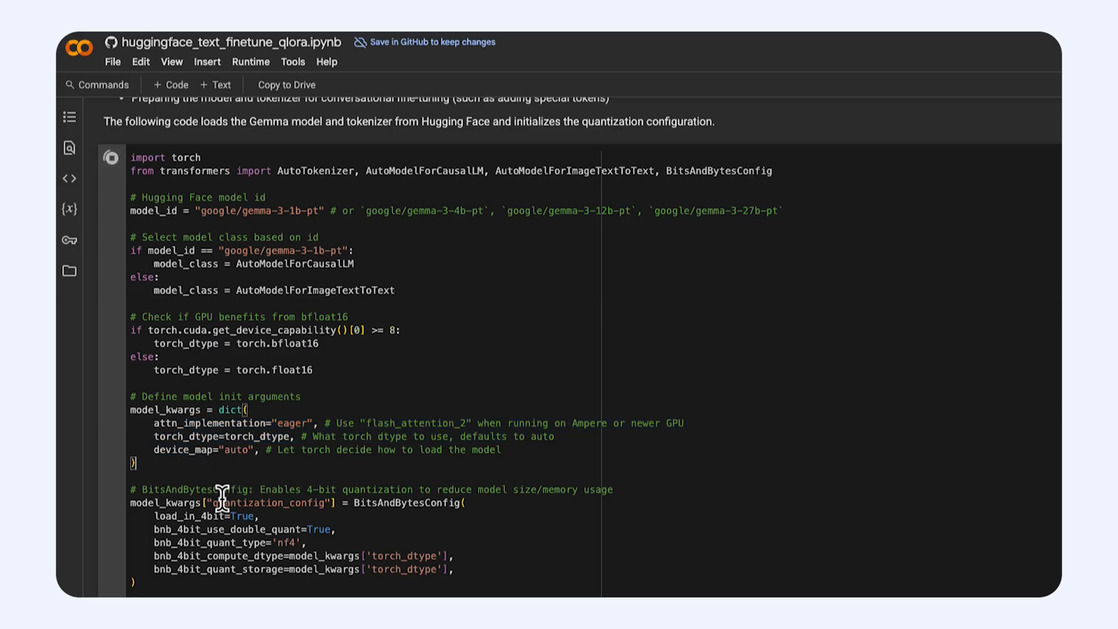
click(112, 159)
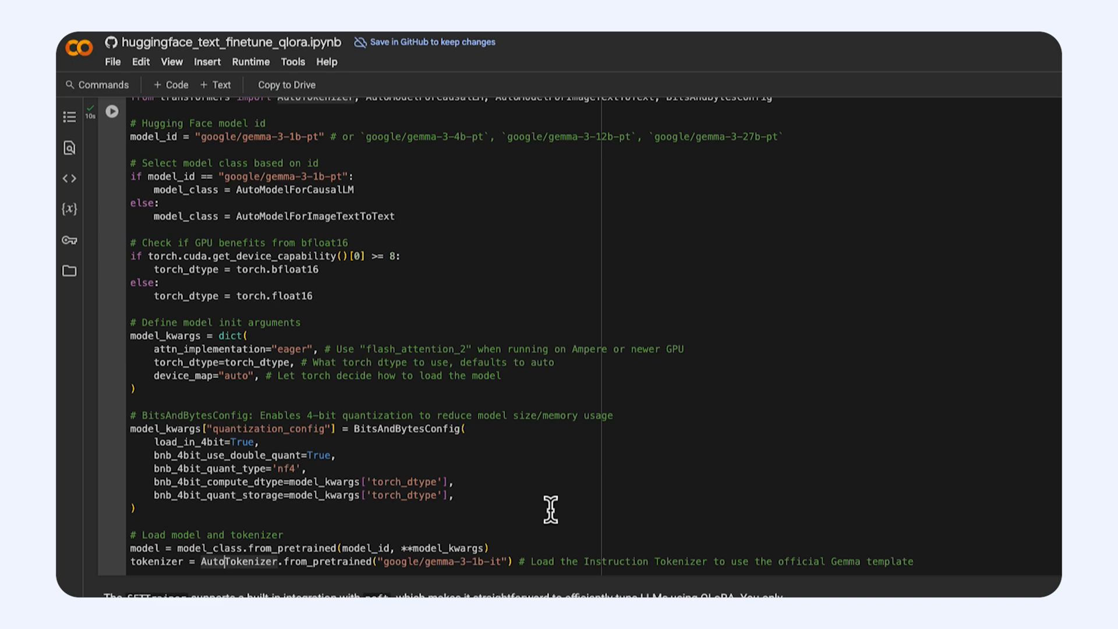
scroll(down, 3)
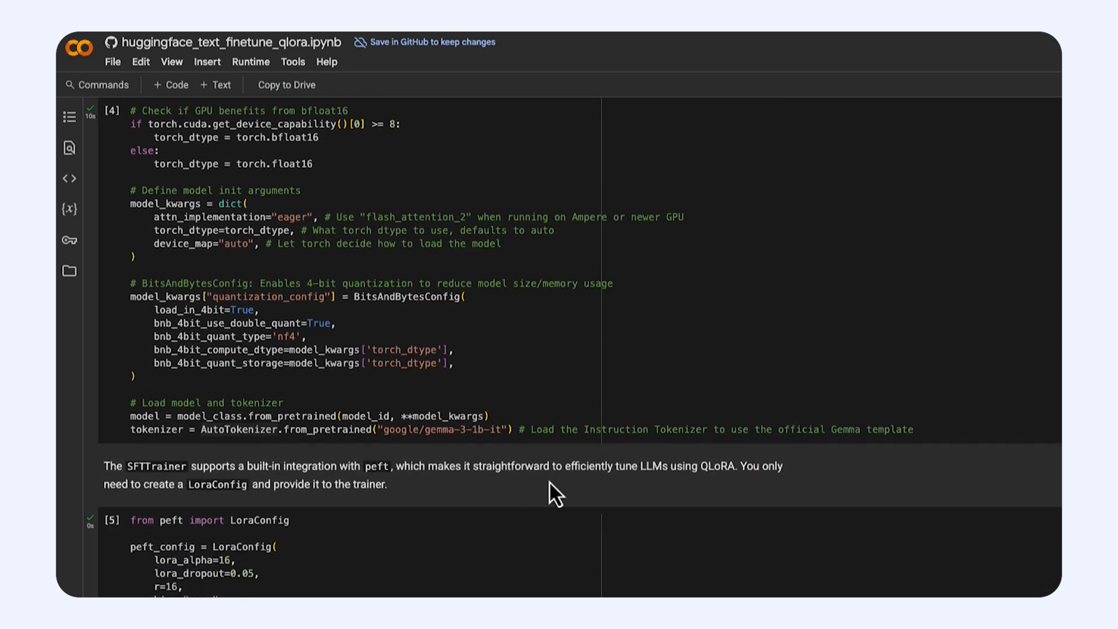
scroll(down, 3)
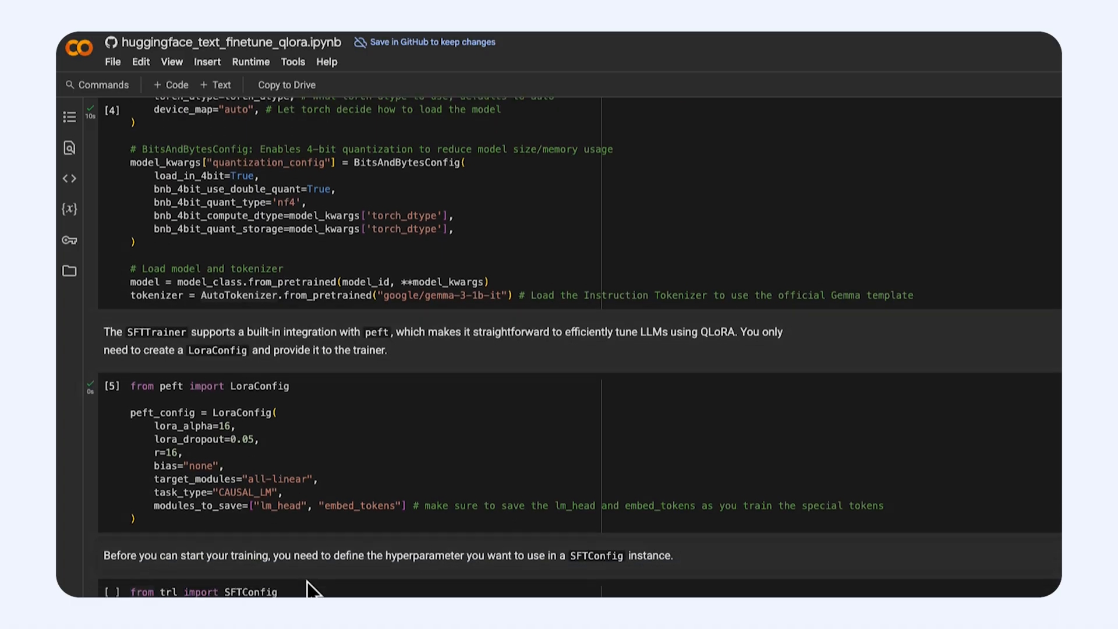
scroll(down, 3)
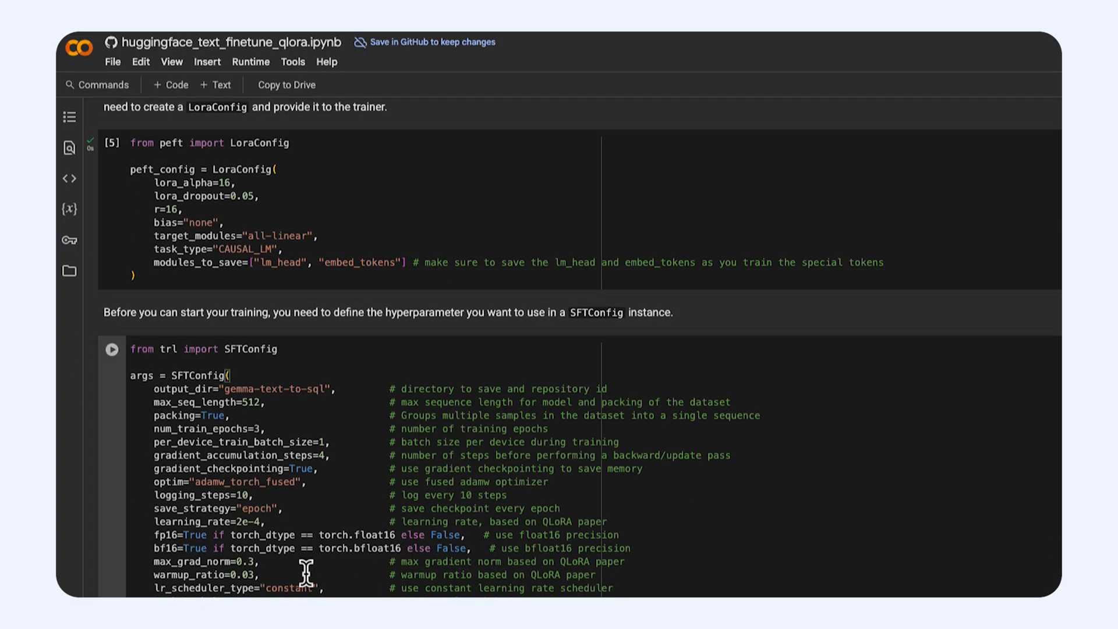
Run the SFTConfig cell for gemma-text-to-sql, 3 epochs, and highlight the 'tensorboard' report_to value
scroll(down, 3)
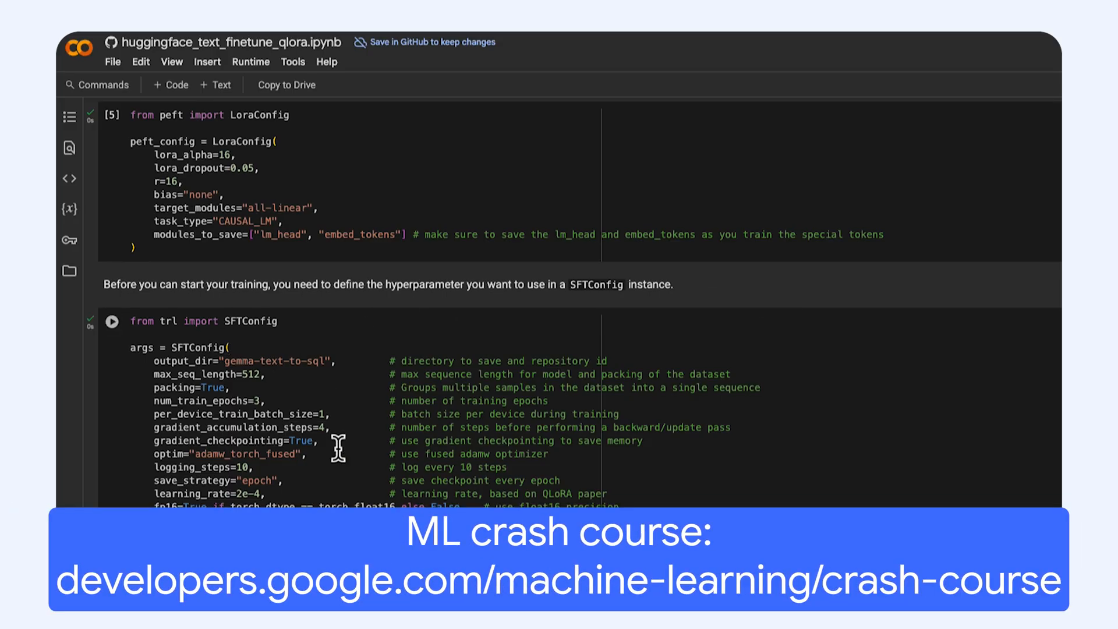
mouse_move(288, 471)
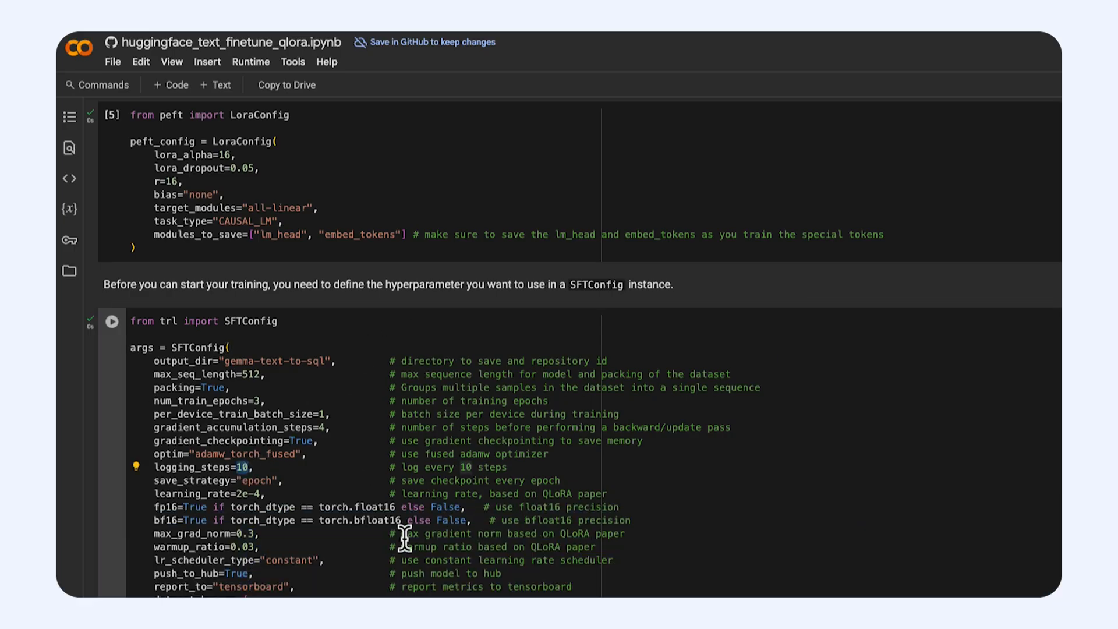
scroll(down, 3)
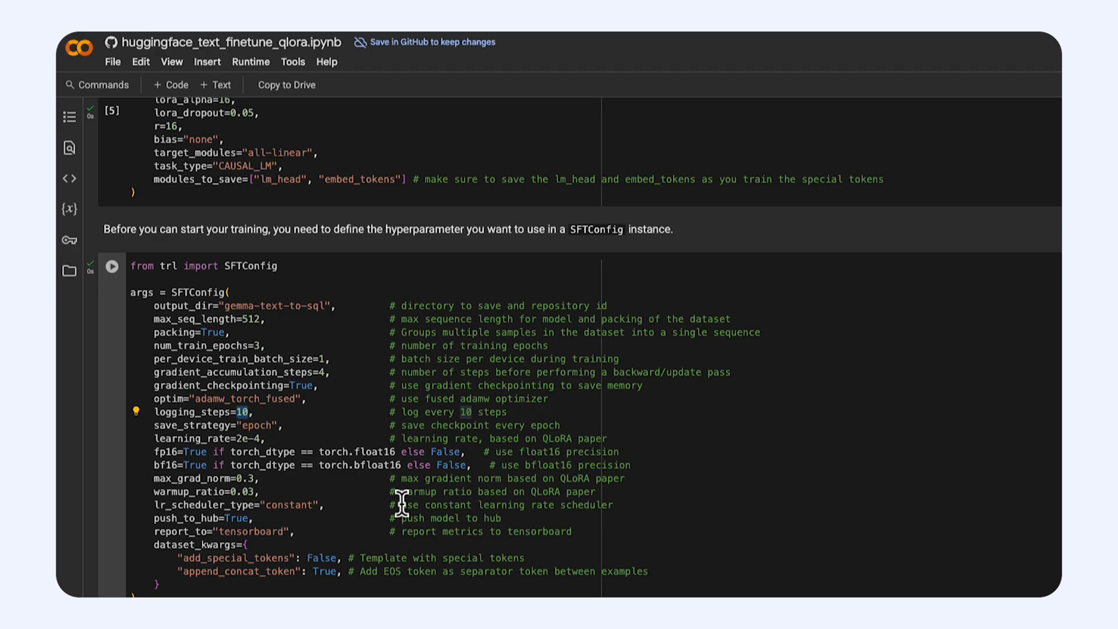
double_click(251, 531)
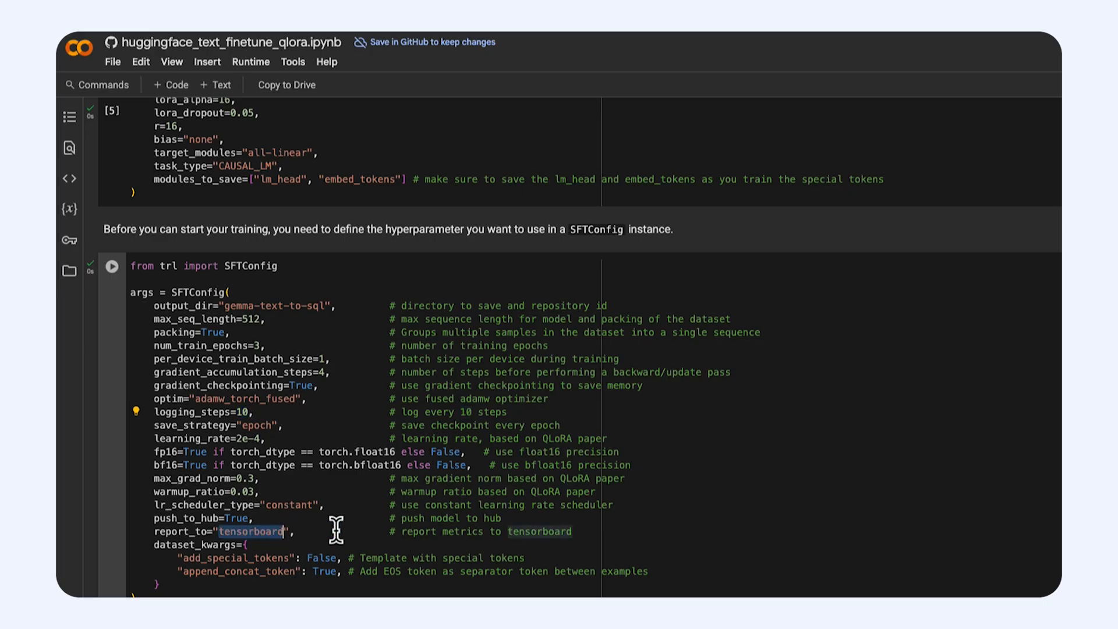
mouse_move(466, 477)
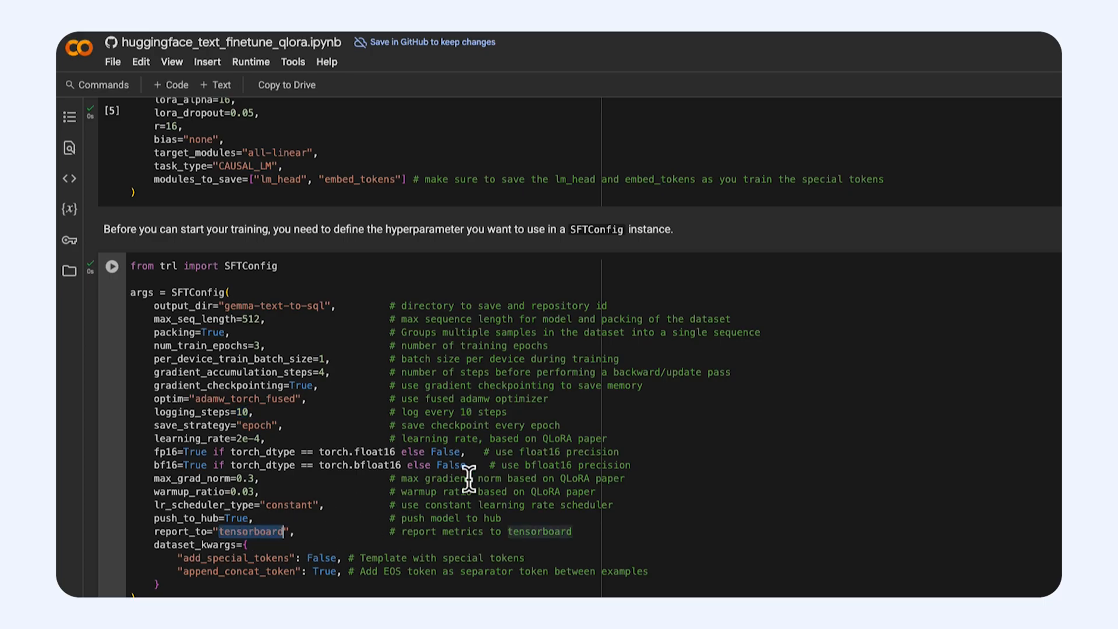
scroll(down, 3)
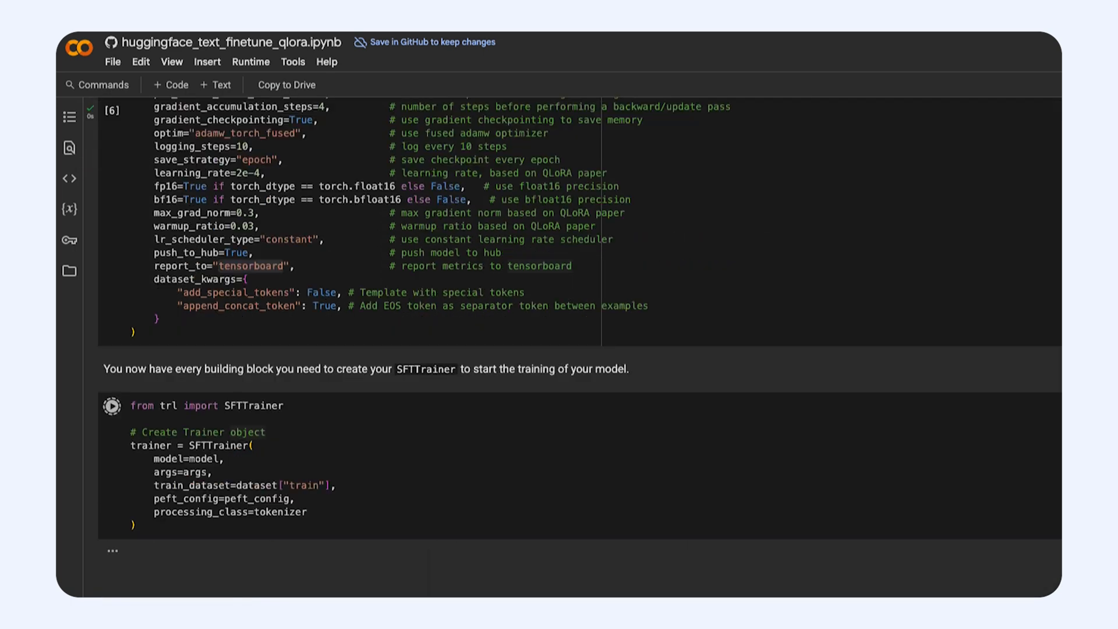
Create the SFTTrainer and watch the 10,000 examples being converted, tokenized and packed
click(112, 405)
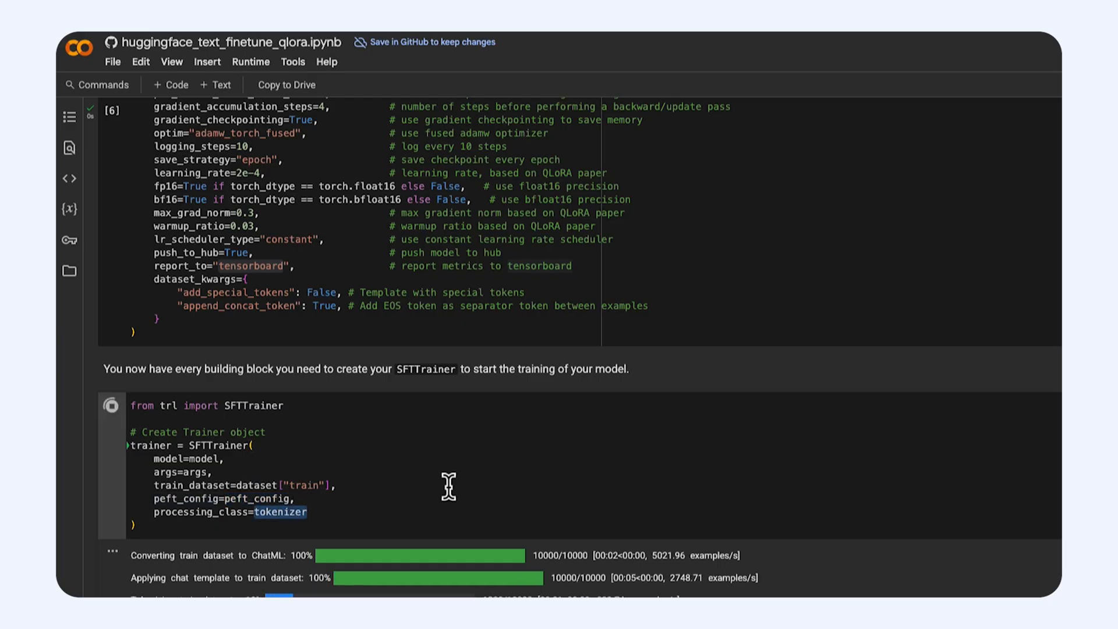
scroll(down, 3)
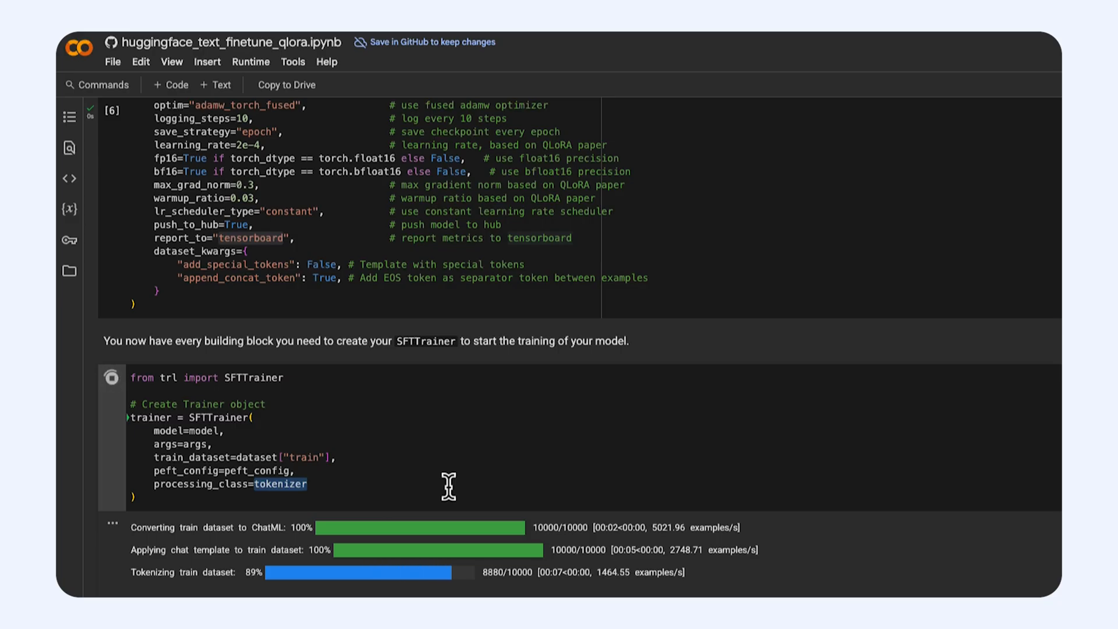
scroll(down, 3)
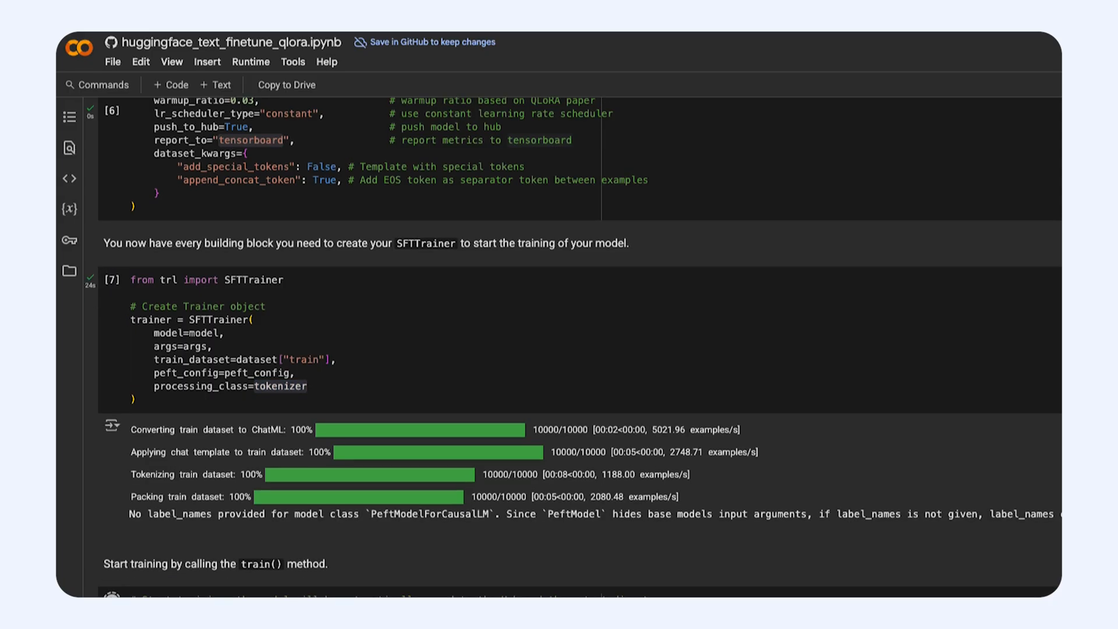
scroll(down, 3)
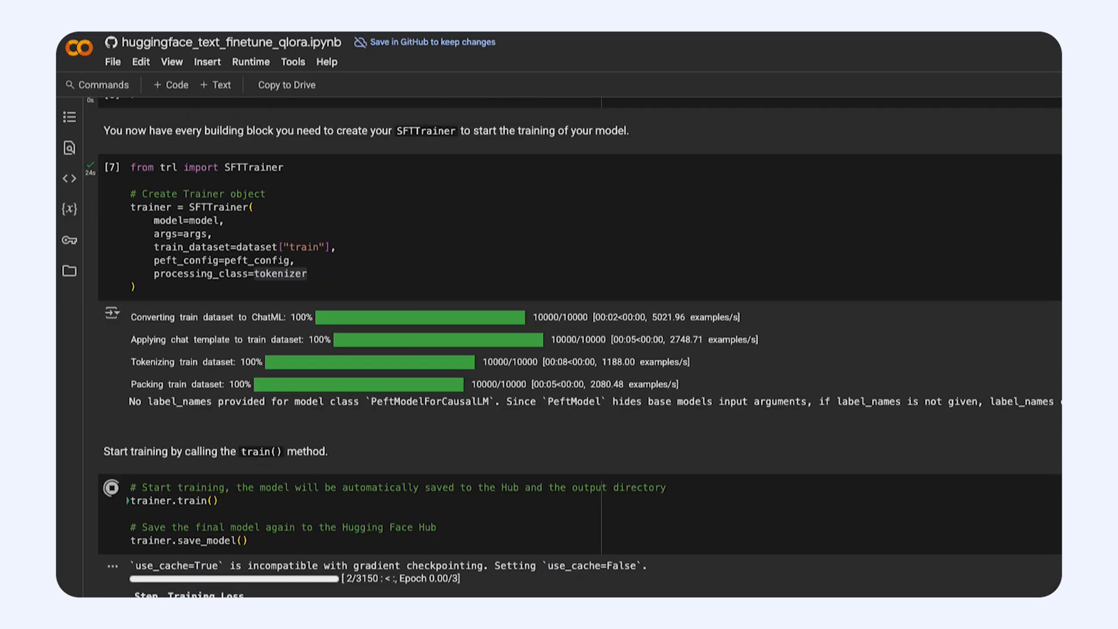
mouse_move(383, 579)
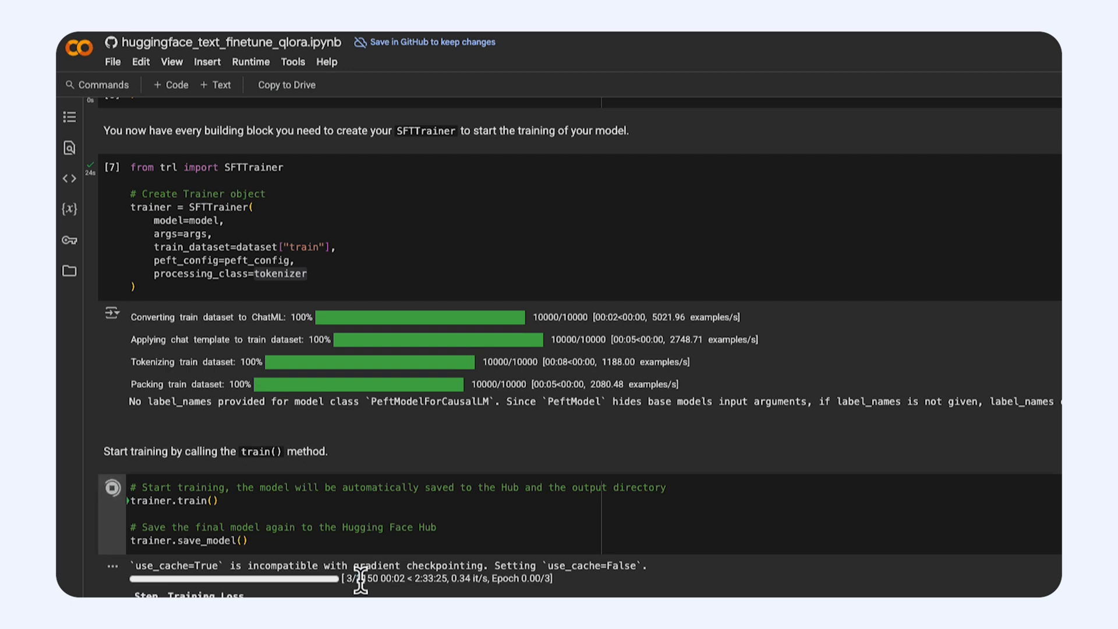
mouse_move(507, 522)
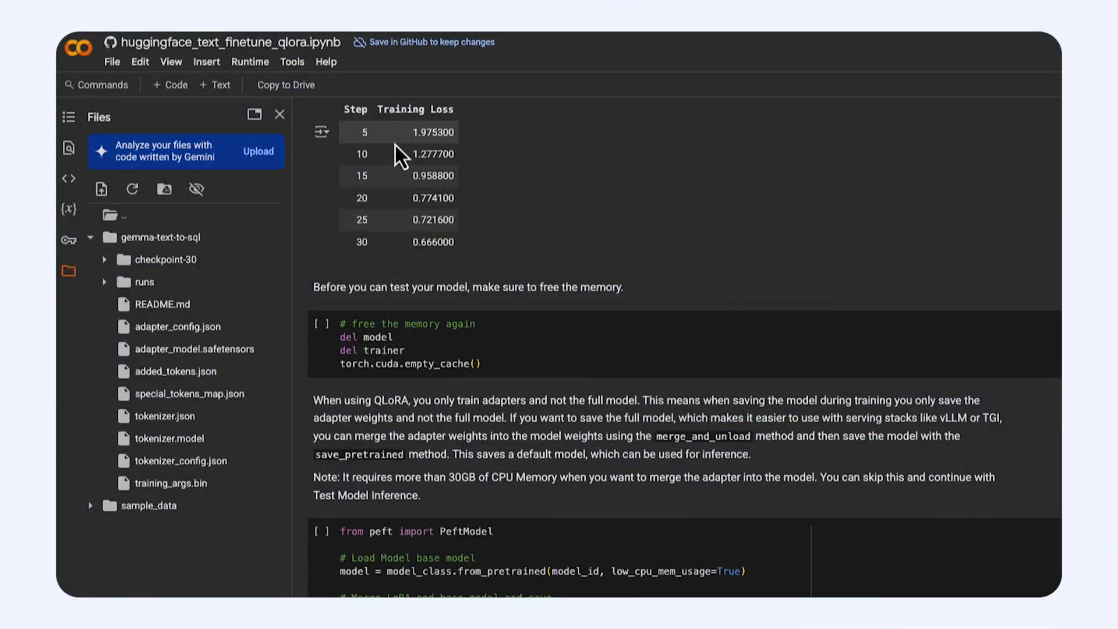
mouse_move(453, 125)
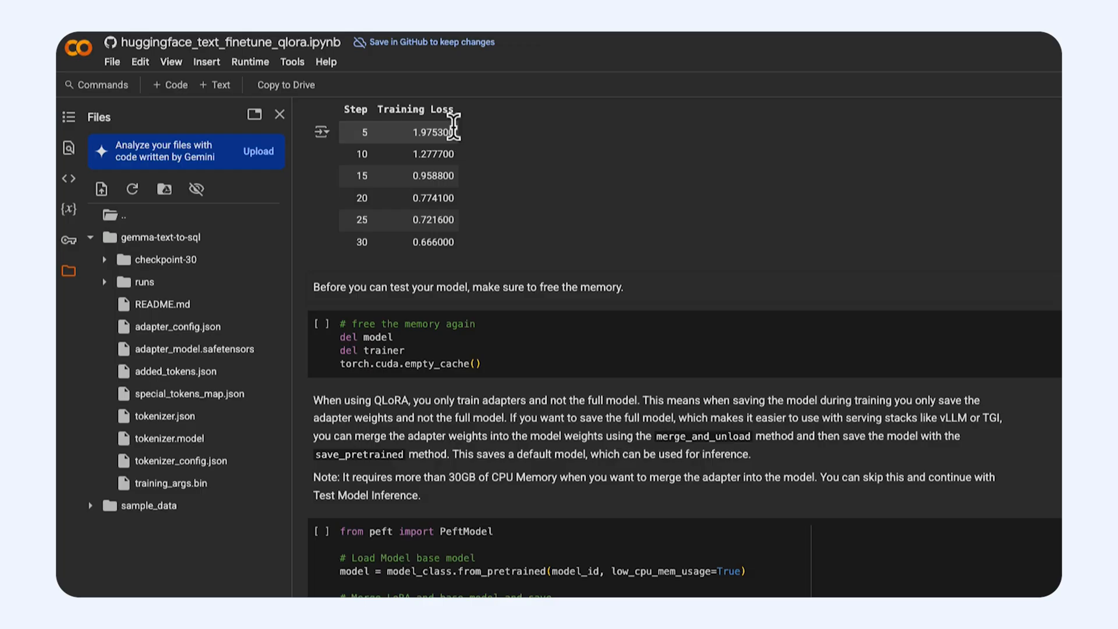
mouse_move(552, 292)
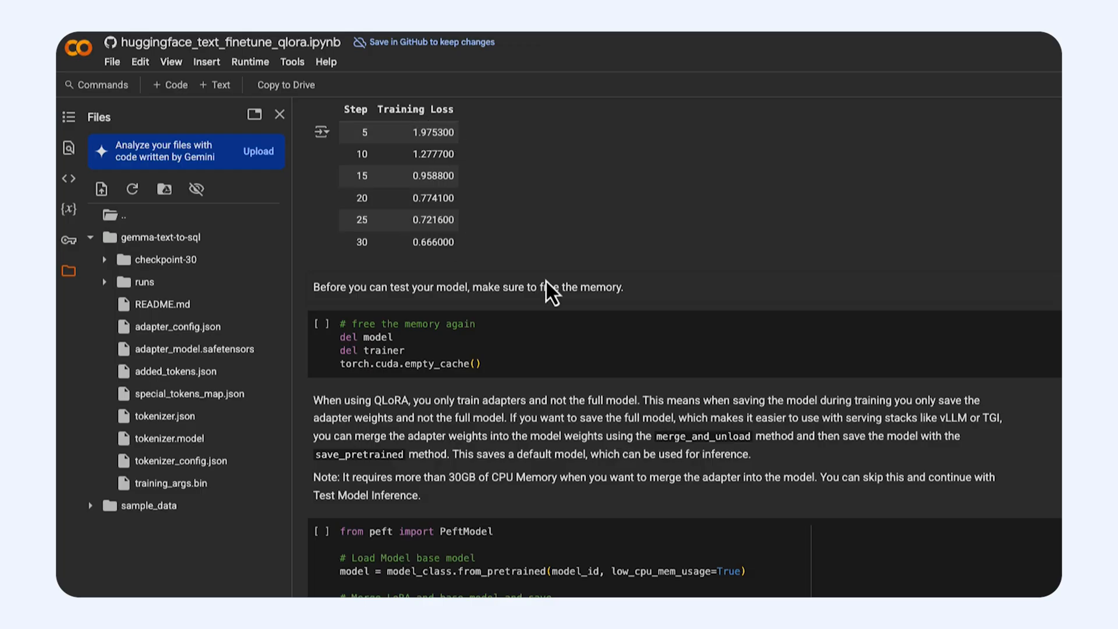
mouse_move(164, 249)
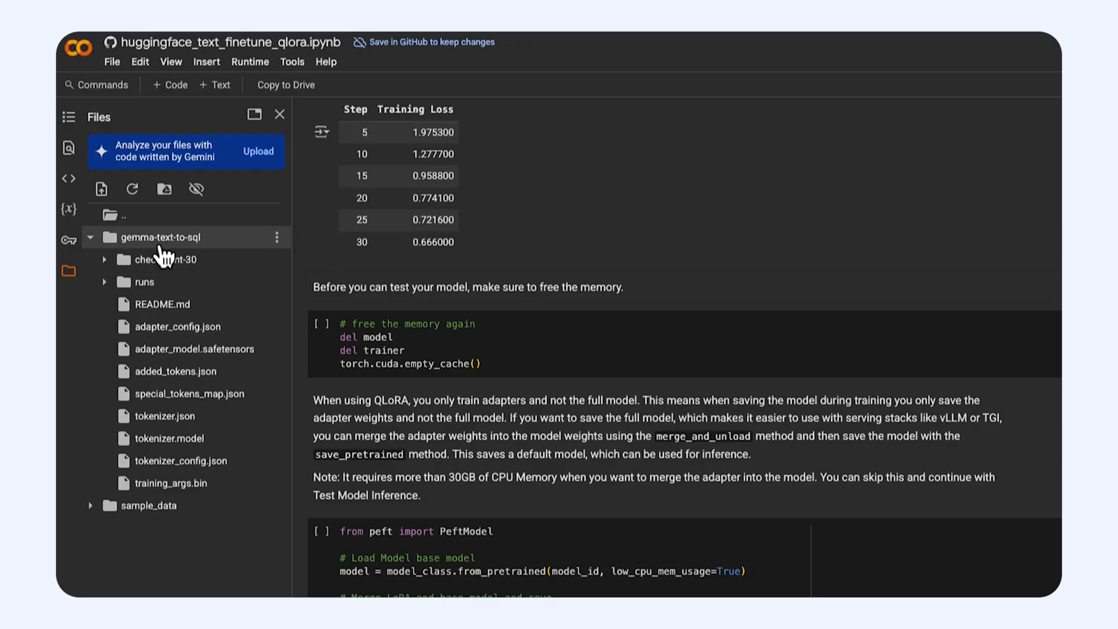
mouse_move(165, 258)
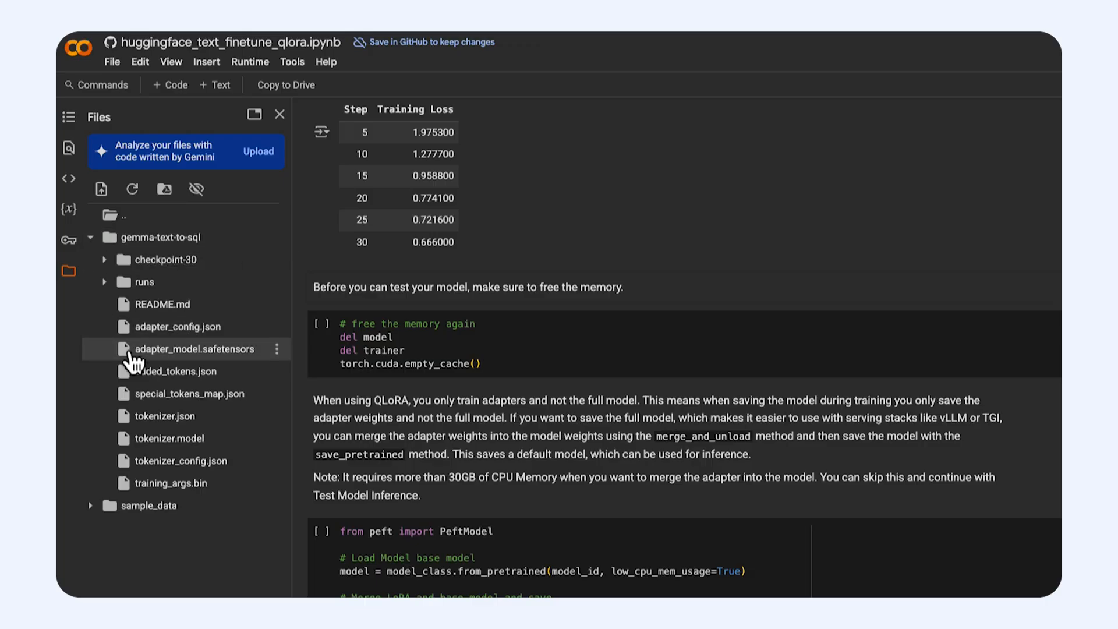
mouse_move(450, 278)
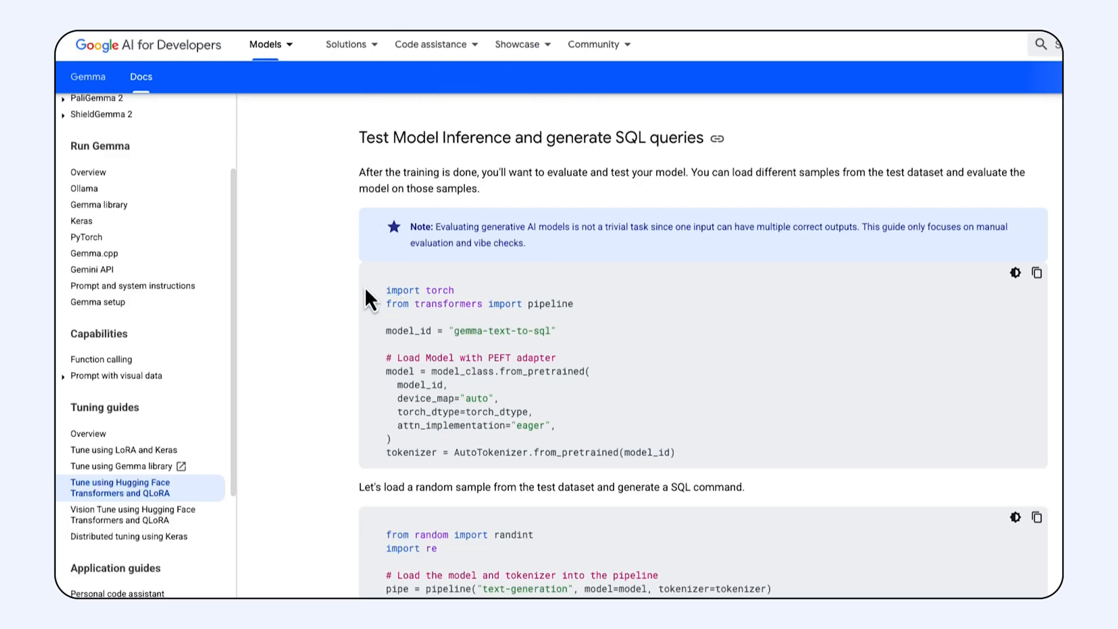
mouse_move(348, 211)
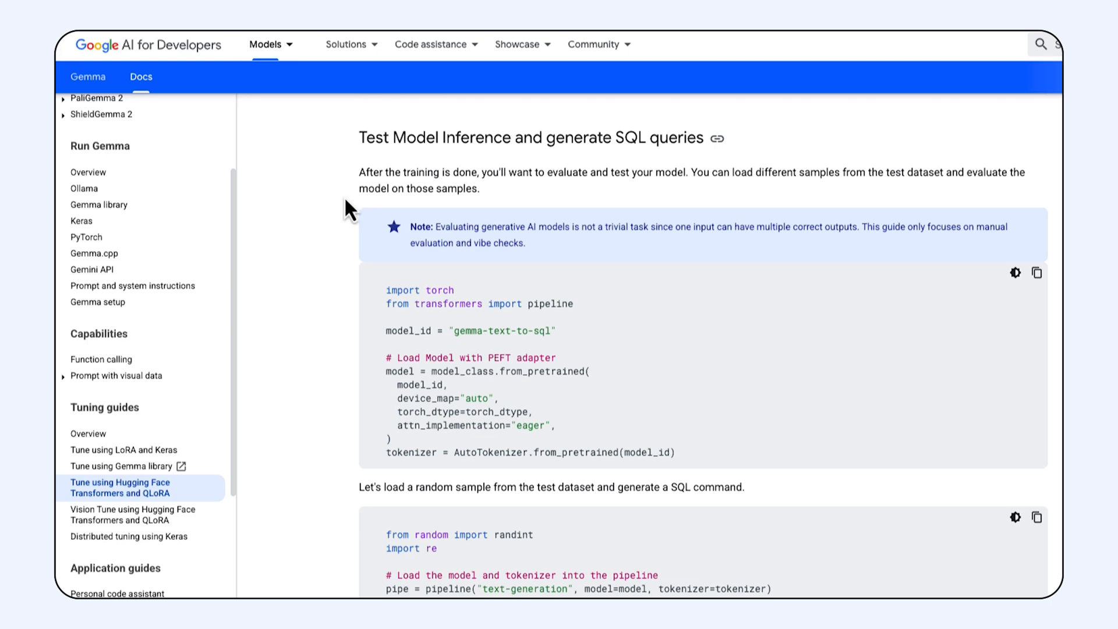
mouse_move(312, 277)
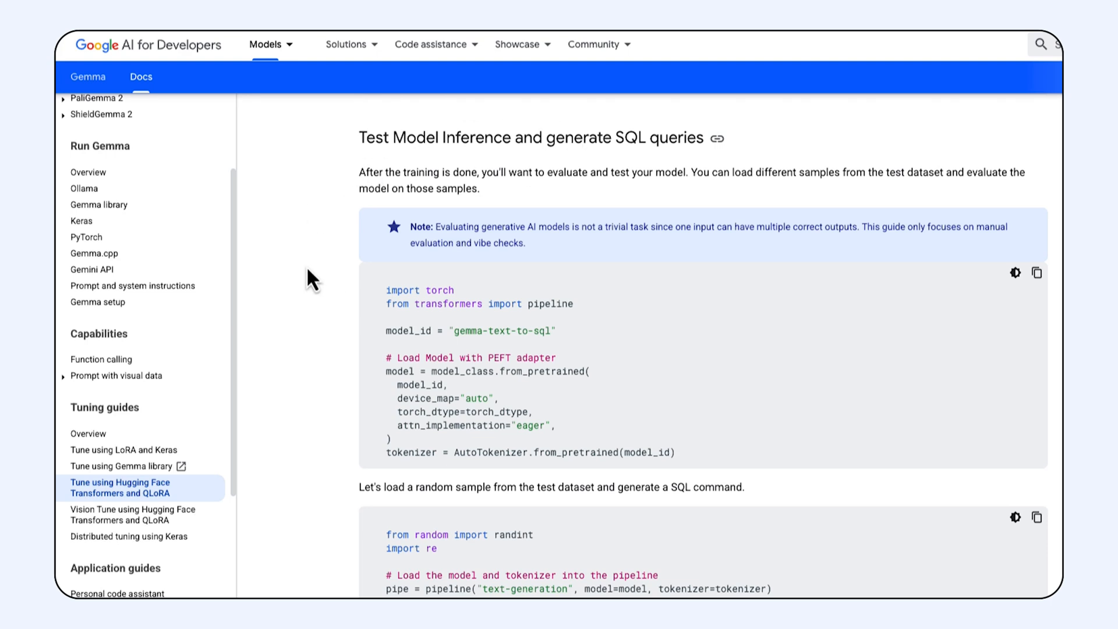